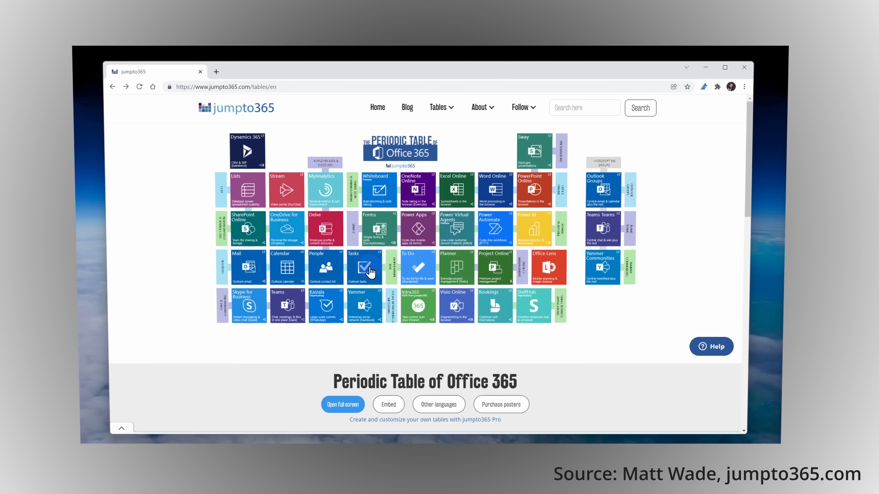
mouse_move(256, 243)
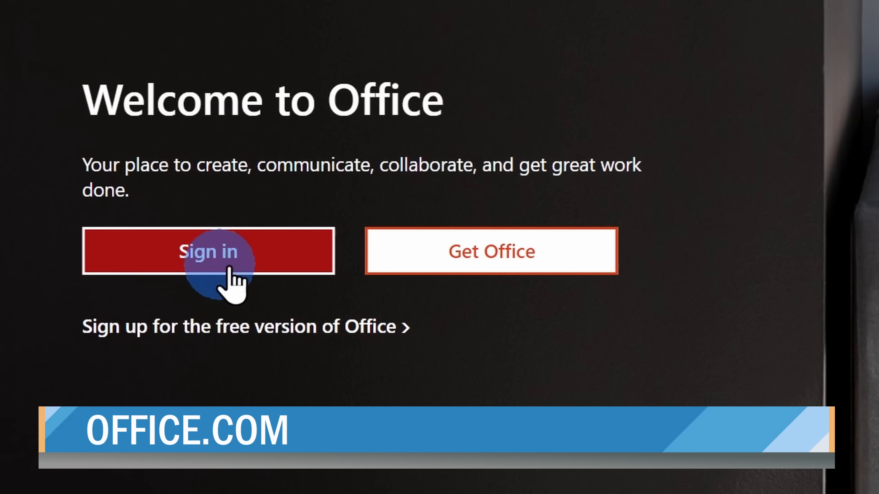
Sign in to Office.com to reach the home page with recent files.
click(212, 258)
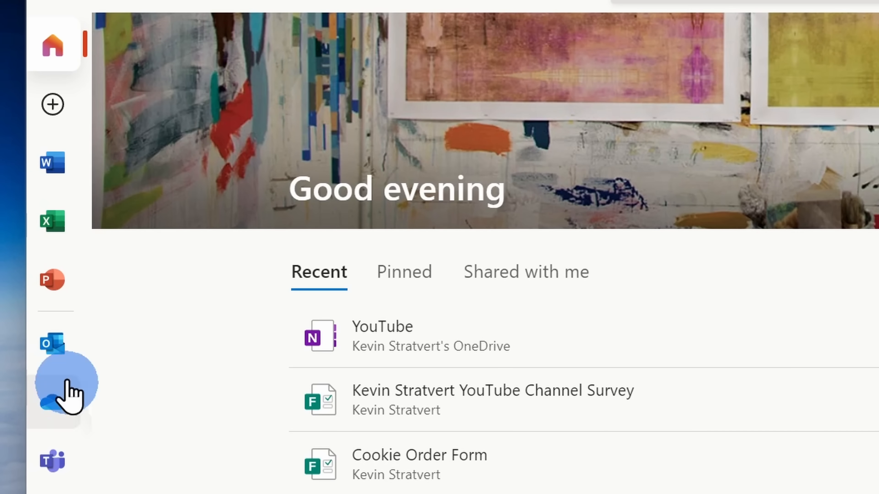
mouse_move(49, 280)
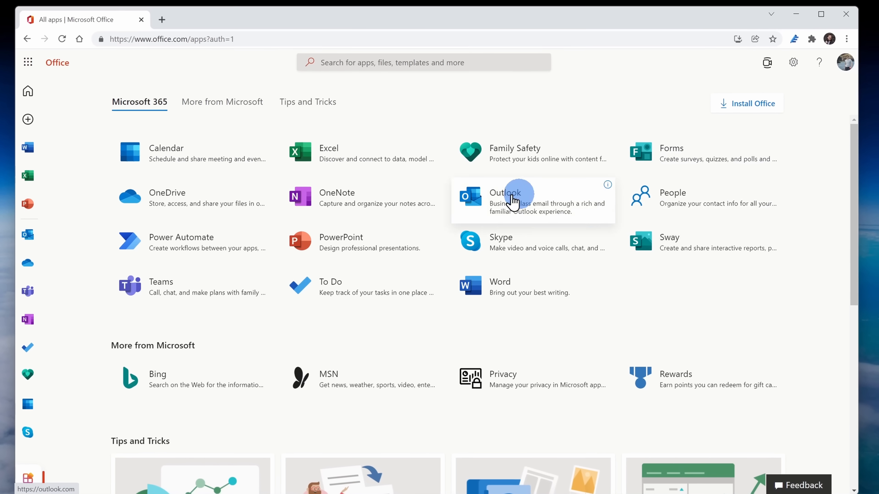
mouse_move(793, 246)
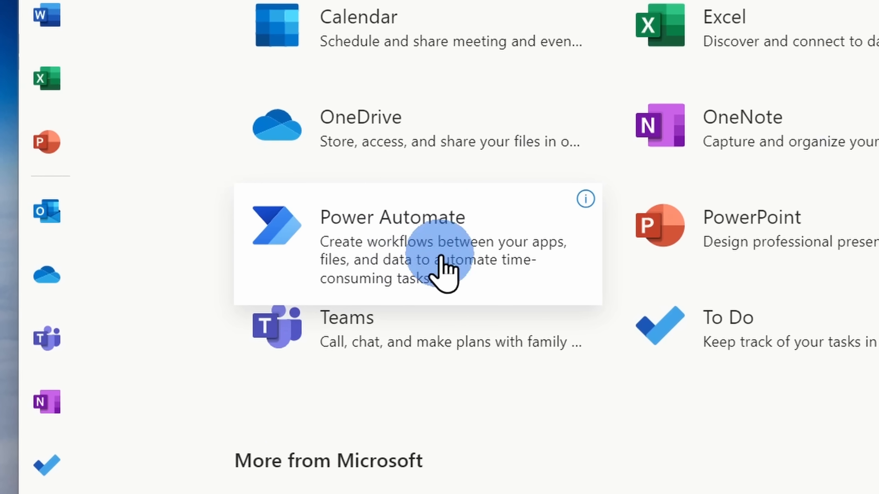
Scroll through the Microsoft 365 apps list on the Apps page.
scroll(down, 3)
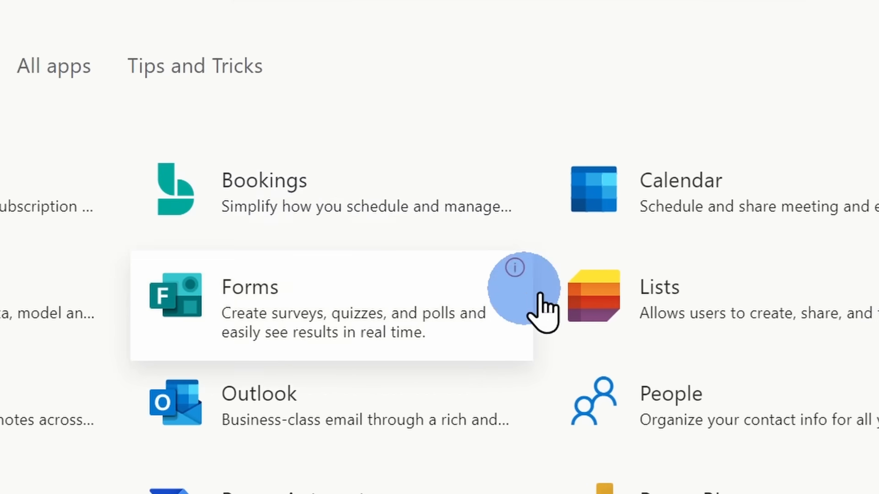
scroll(down, 3)
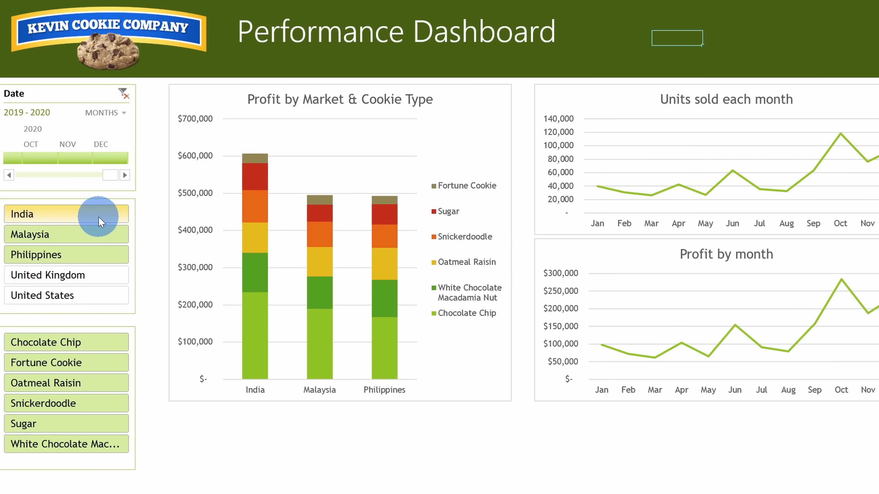
Add United Kingdom and United States to the market slicer selection.
click(42, 296)
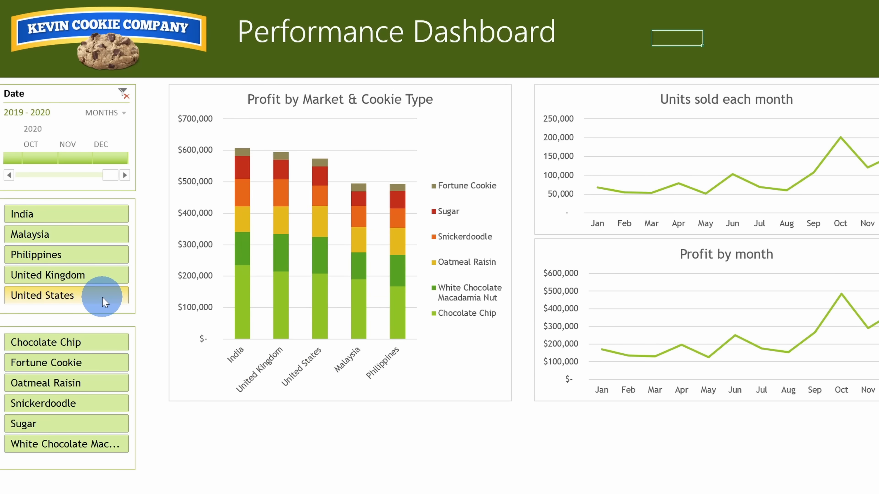
click(16, 5)
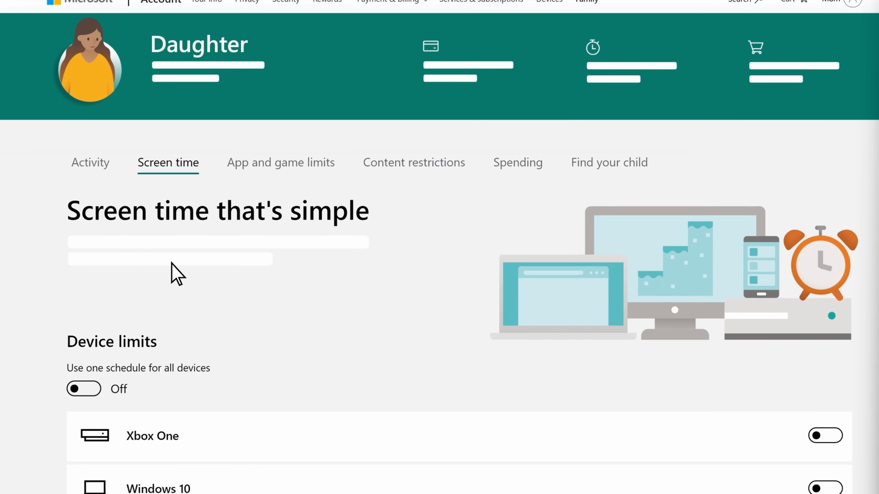
Switch on one shared screen-time schedule for all devices and show the Drive safety log.
scroll(down, 3)
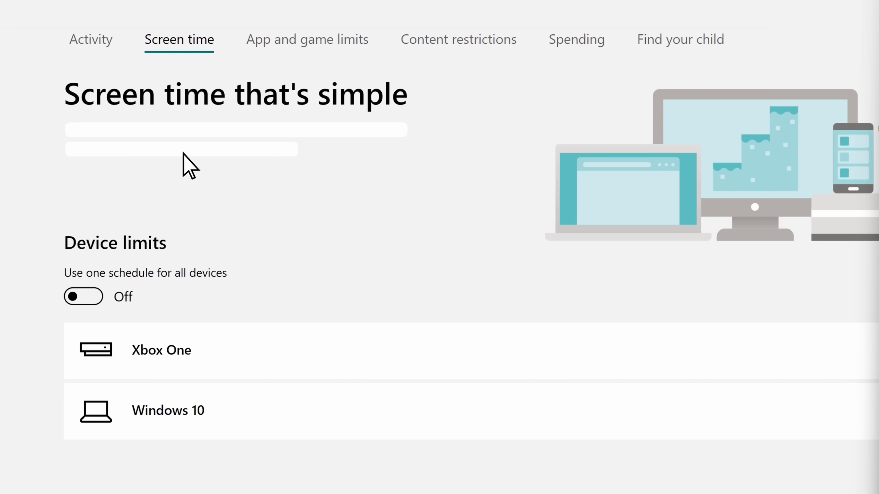
click(83, 296)
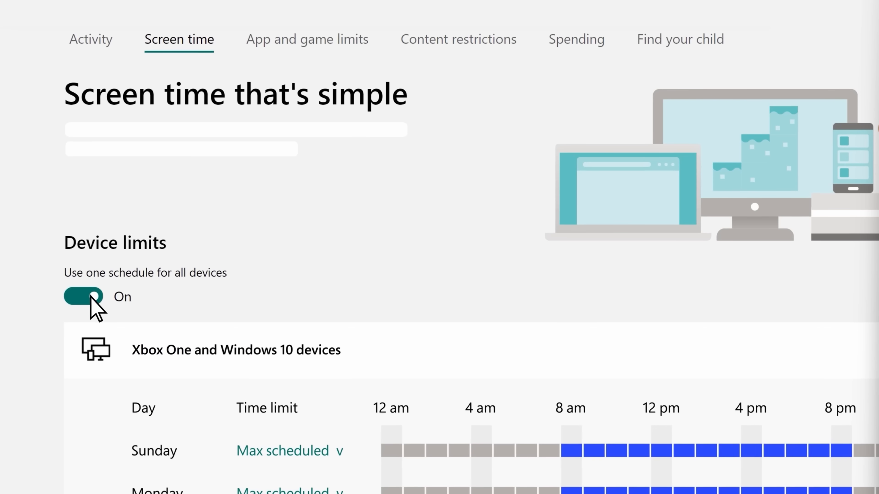
scroll(down, 3)
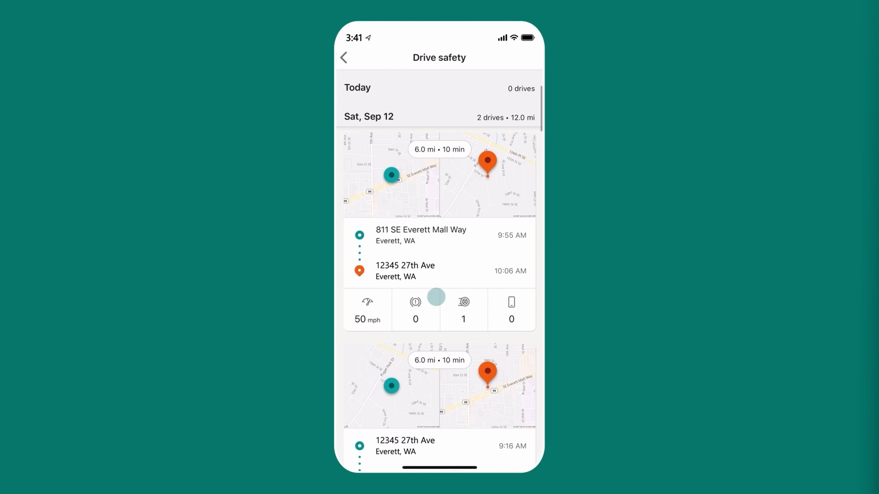
scroll(down, 3)
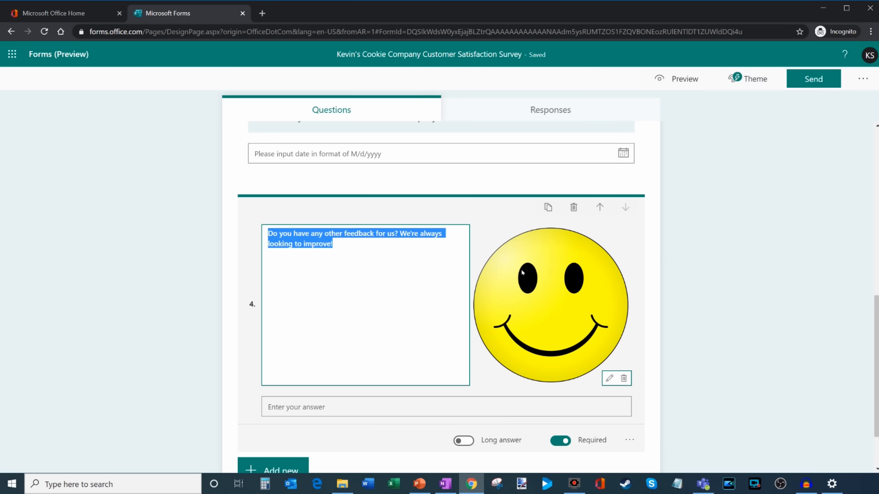
mouse_move(587, 304)
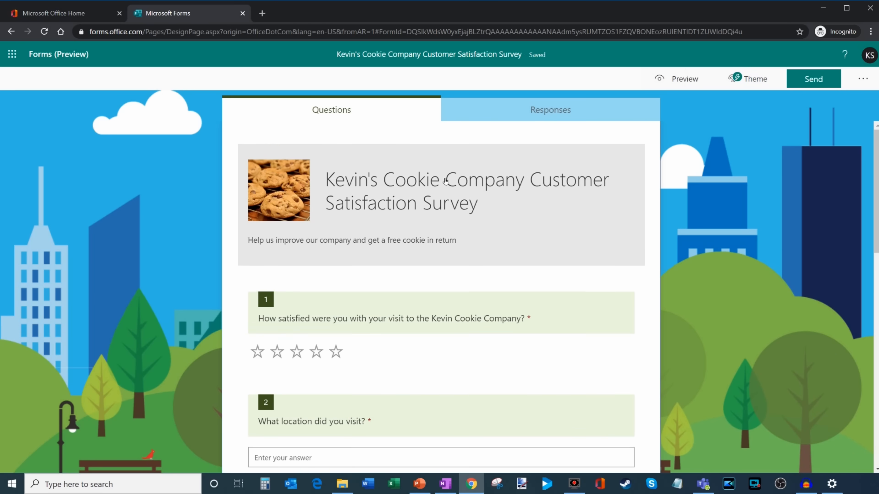
Preview the cookie survey in its mobile phone layout.
click(682, 79)
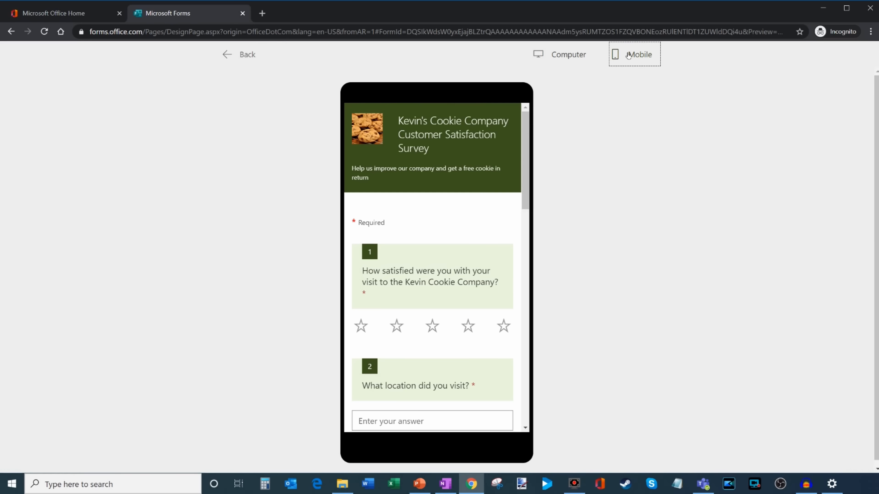
scroll(down, 3)
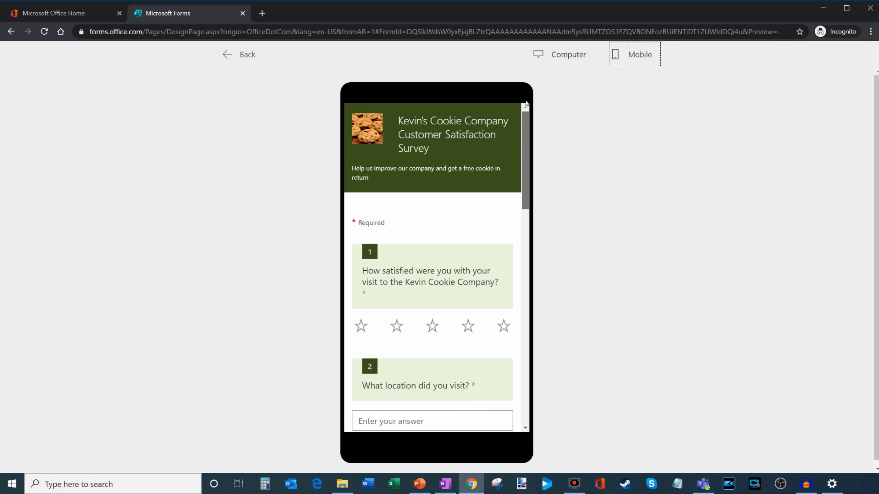
mouse_move(527, 97)
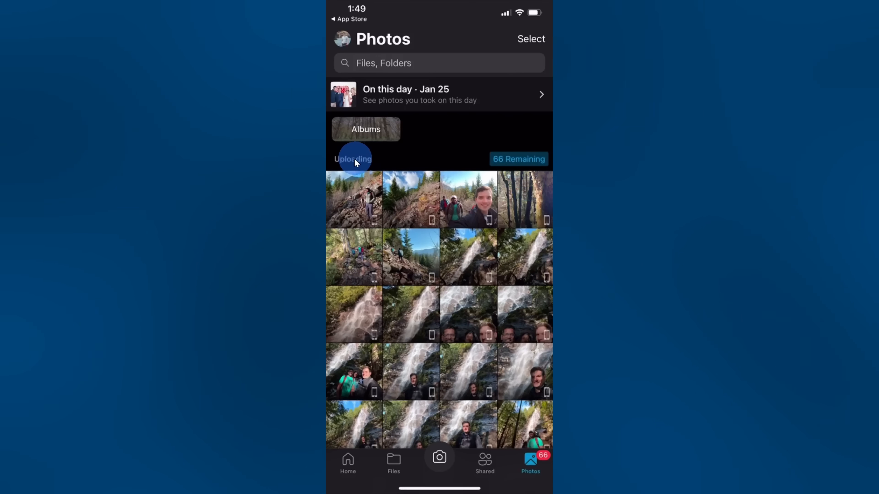
mouse_move(418, 166)
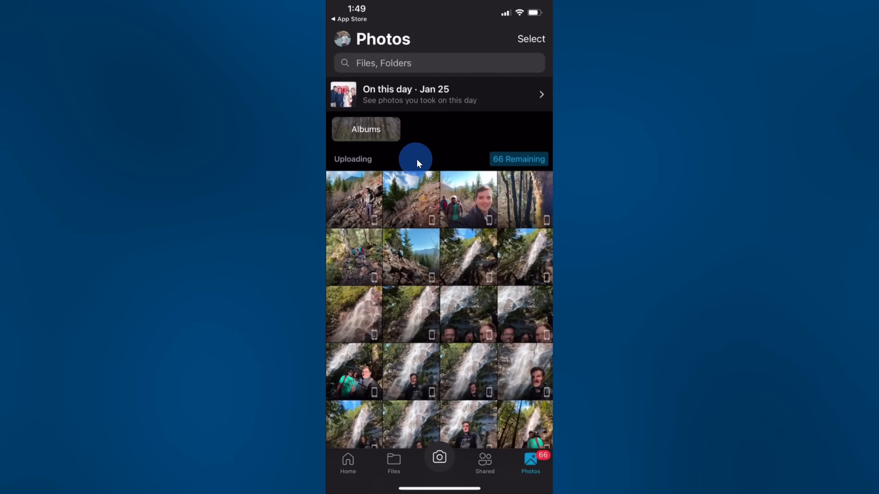
click(366, 130)
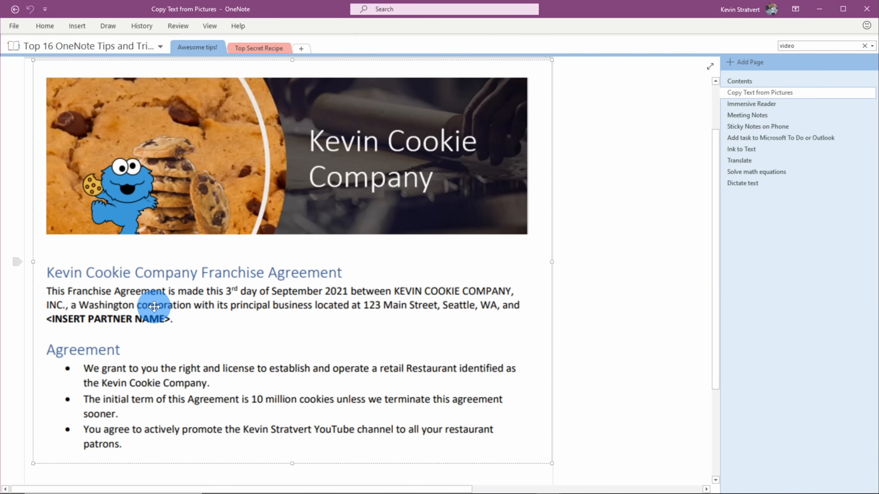
click(345, 86)
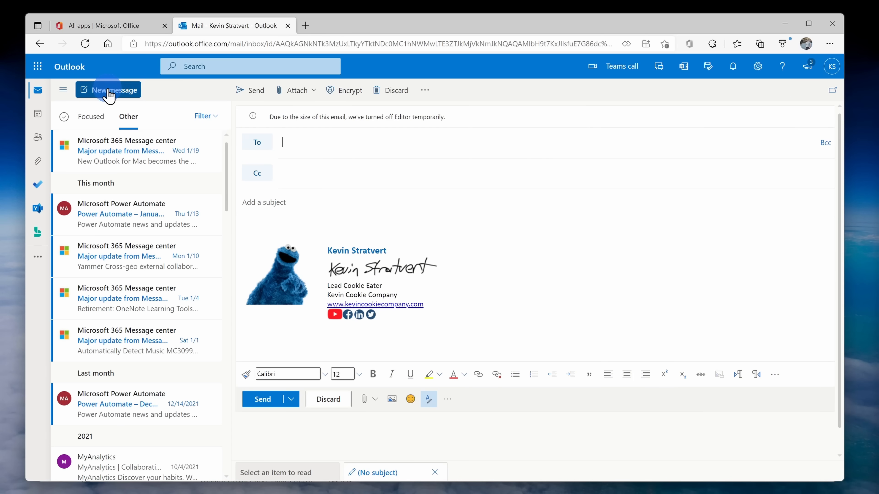
Confirm the rule moving that sender's messages to the Lunch folder.
text(patti)
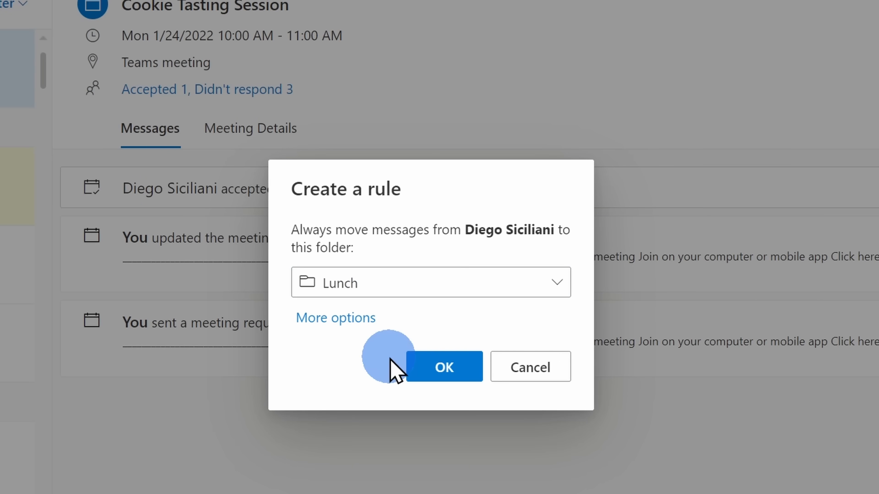
click(444, 368)
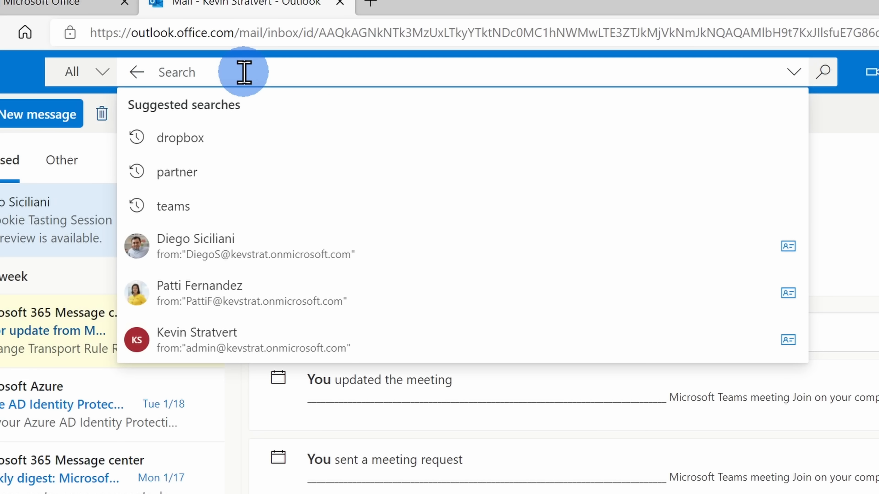
Search 'patti', list all her messages and view the second urgent one.
text(patti)
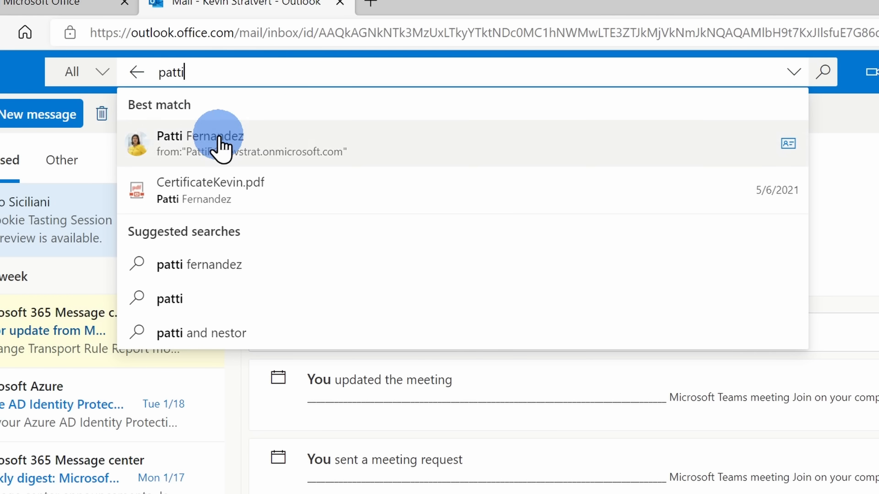
click(199, 137)
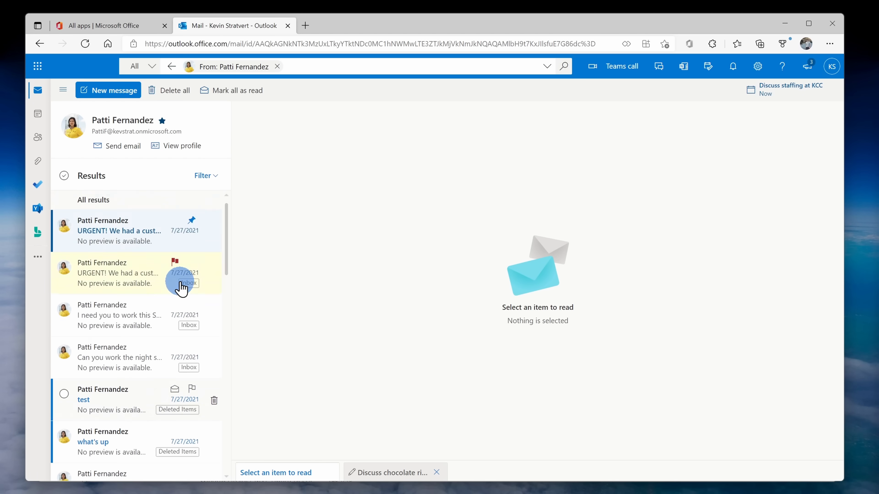
click(121, 230)
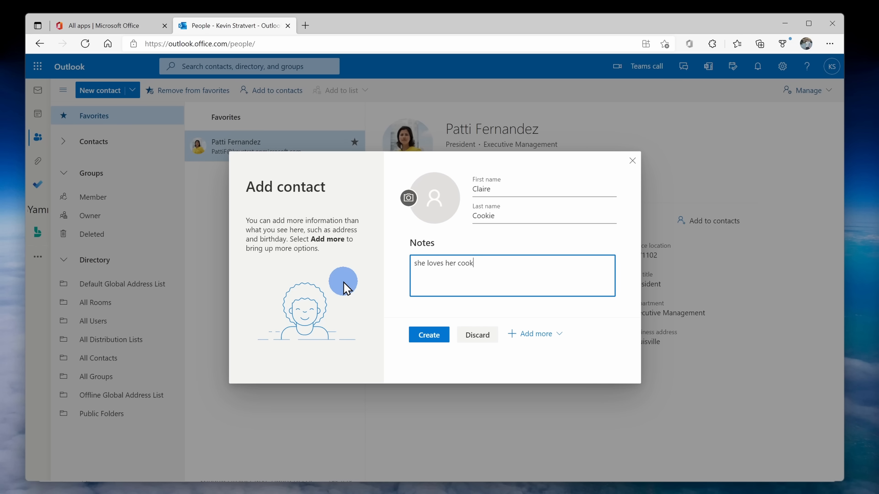
Create the 'Mail everyone' contact list with its four addresses.
click(537, 333)
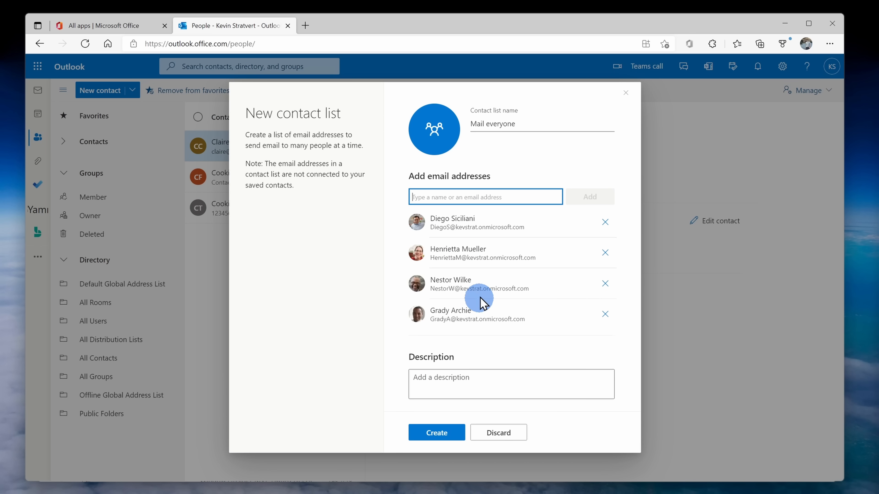
click(438, 433)
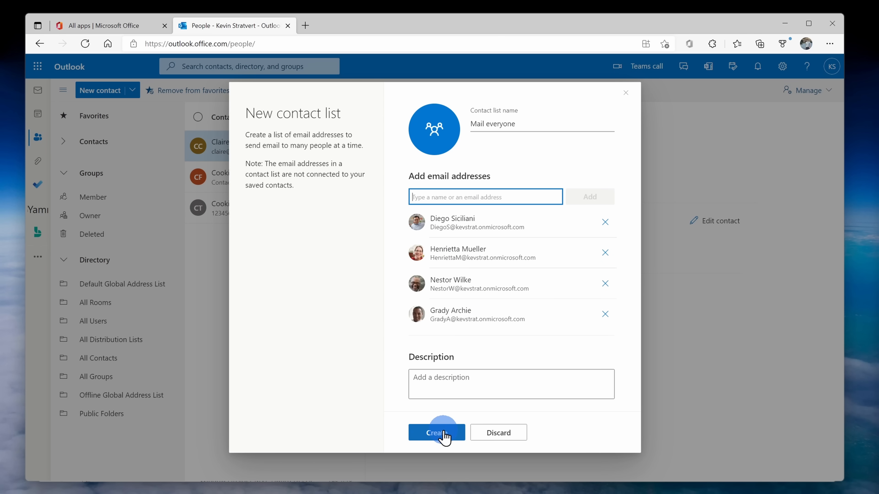
click(437, 432)
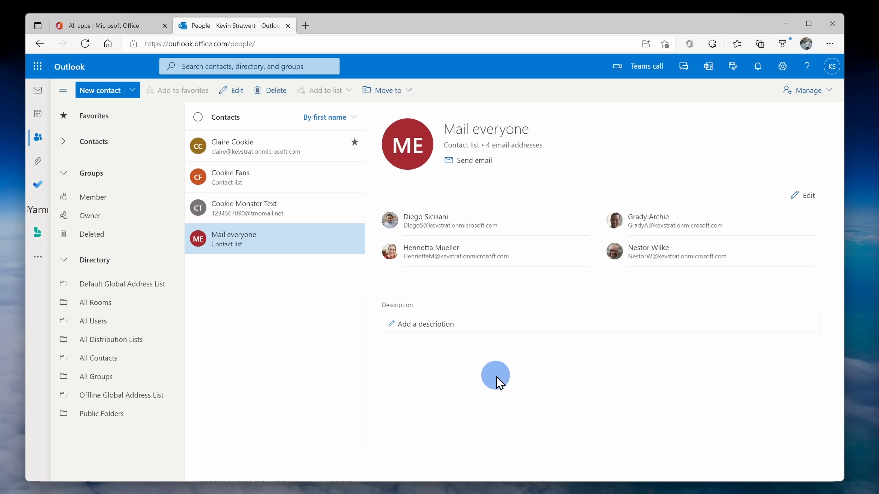
Show owned groups and the Cookie recipes group's details.
click(89, 215)
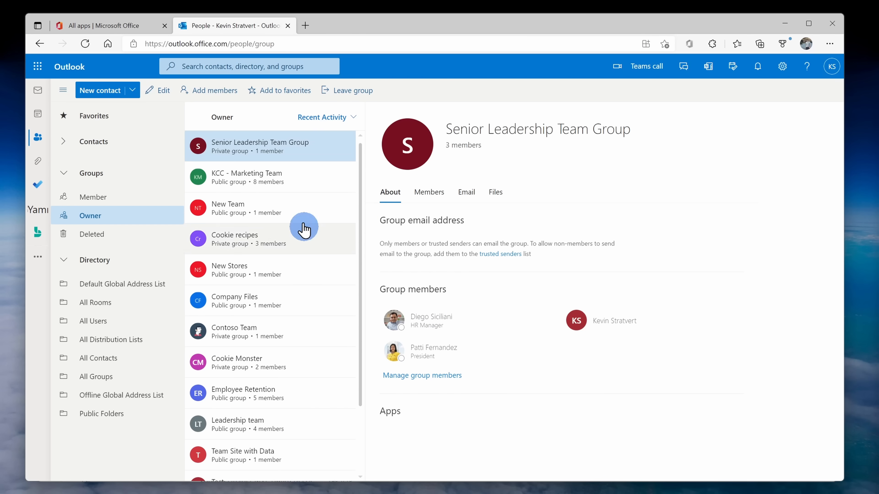
click(97, 25)
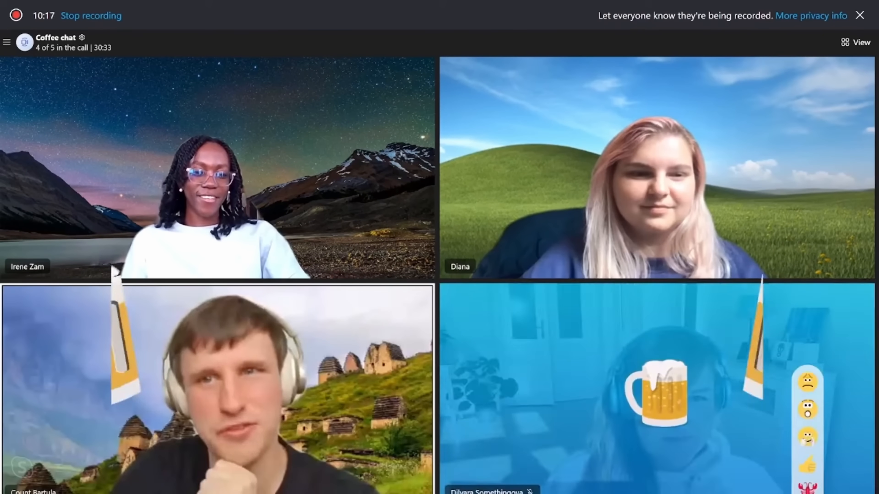
Change how participants are arranged in the Coffee chat call.
click(860, 43)
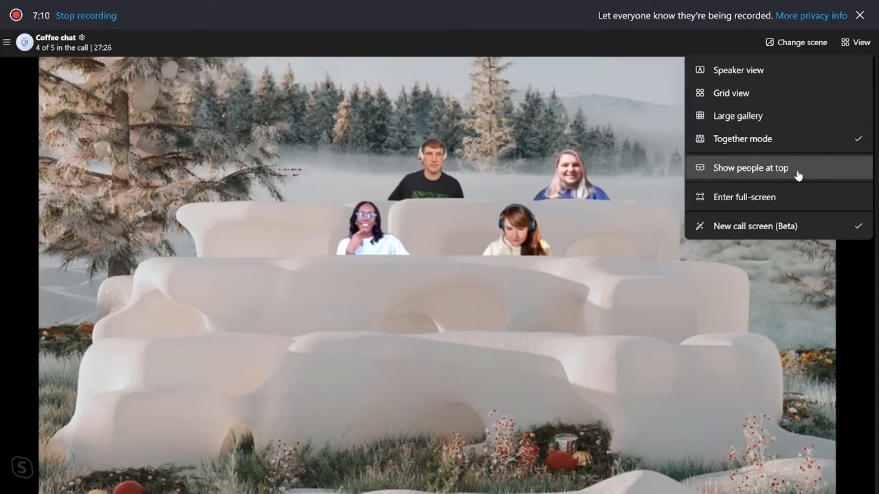
click(751, 174)
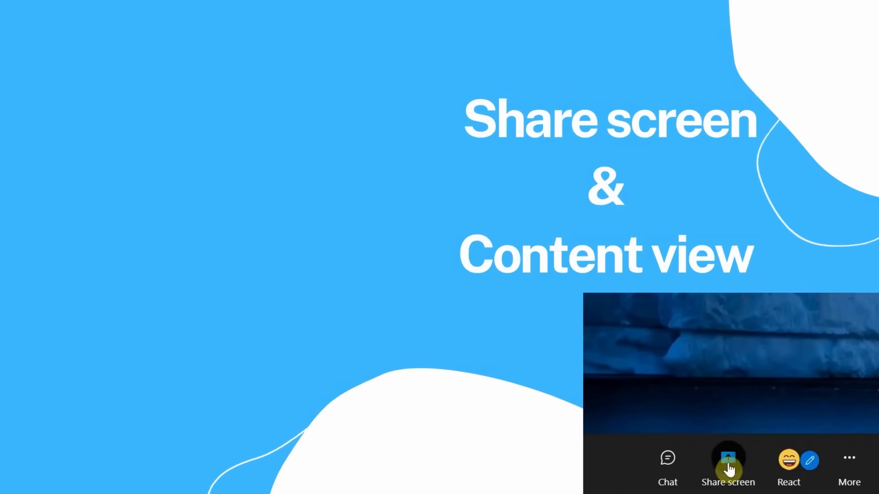
Bring up the picker to choose a screen or window to share.
click(727, 463)
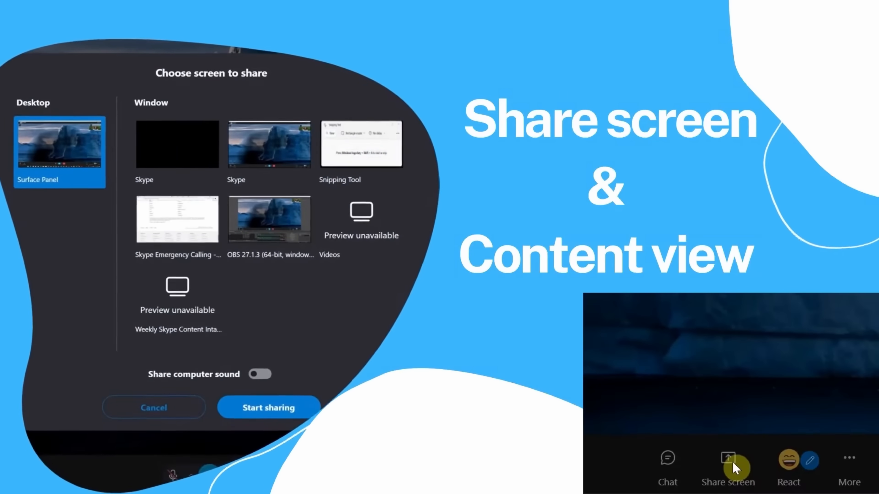
click(269, 408)
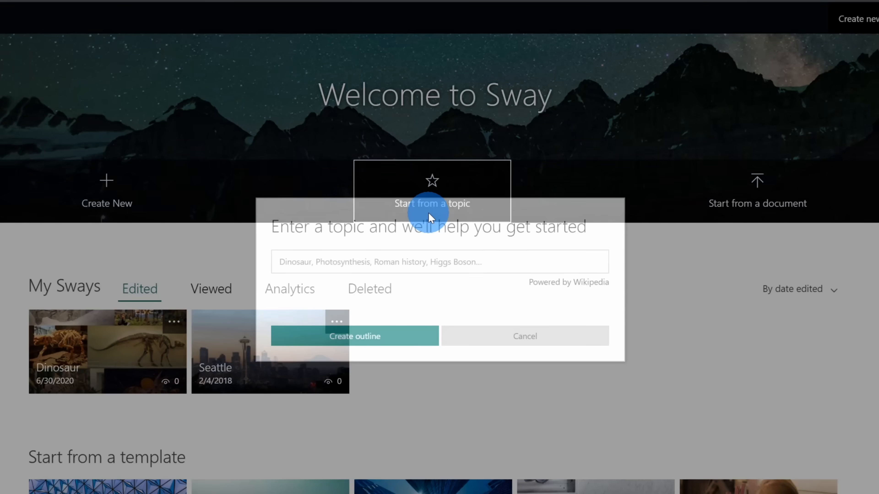
Start a story from a topic and play through the finished biography design and photos.
click(354, 261)
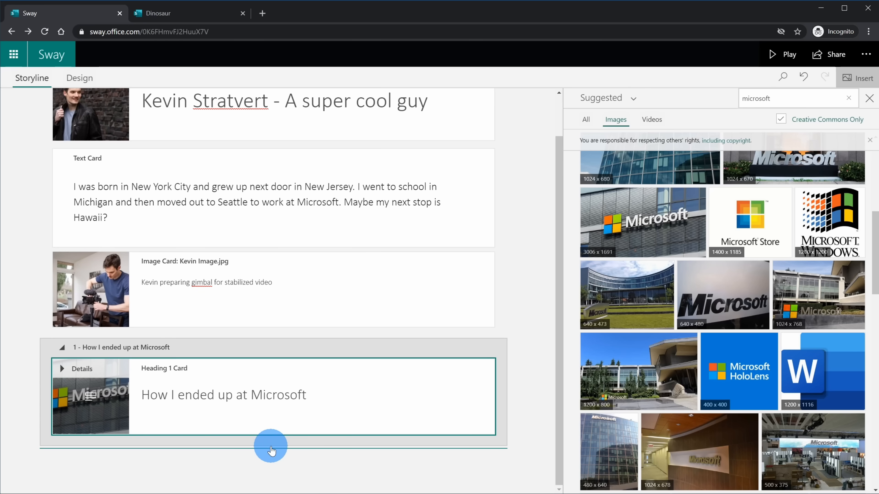
click(79, 77)
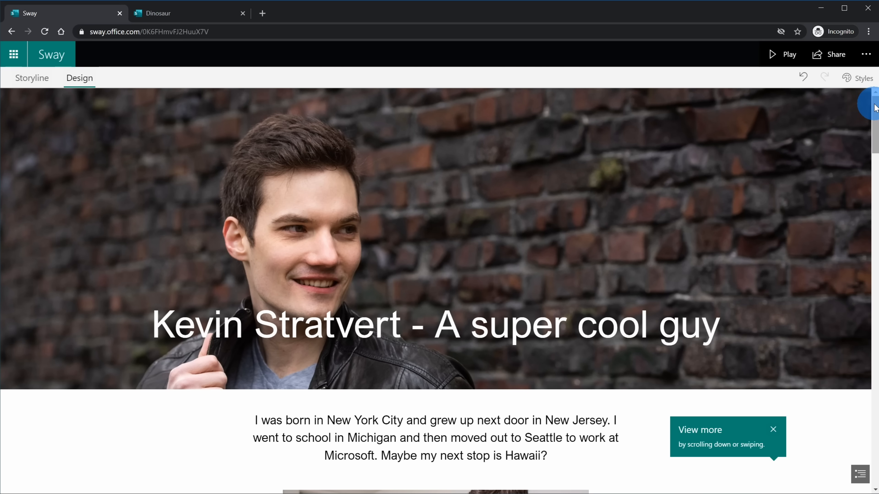
scroll(down, 3)
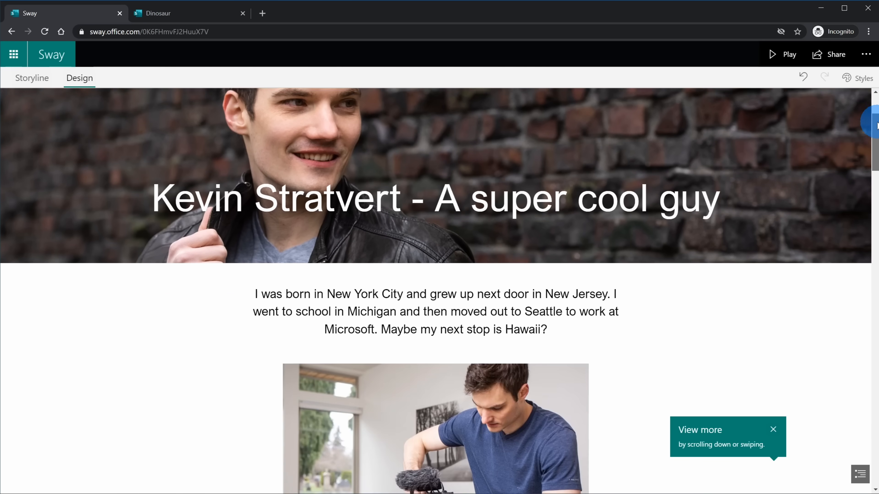
scroll(down, 3)
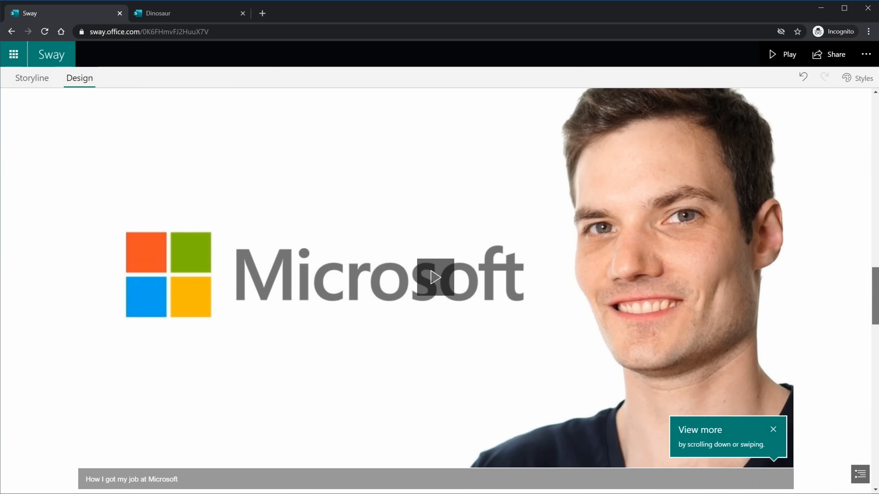
scroll(down, 3)
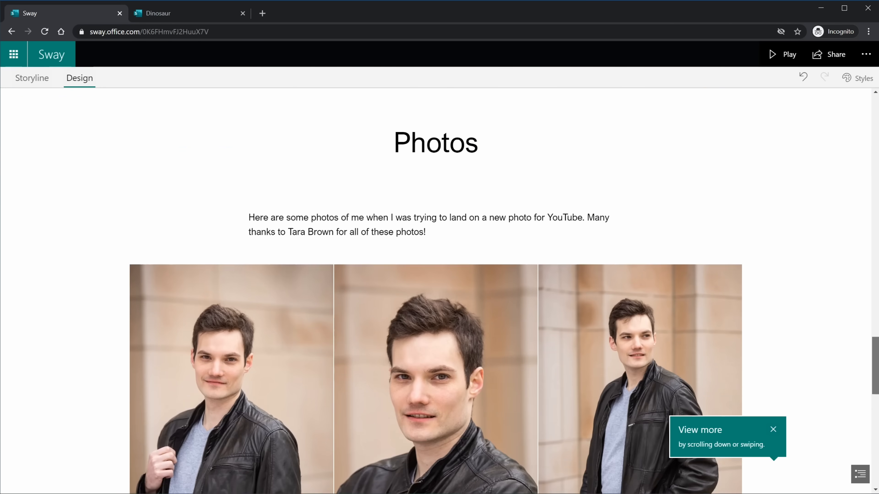
scroll(down, 3)
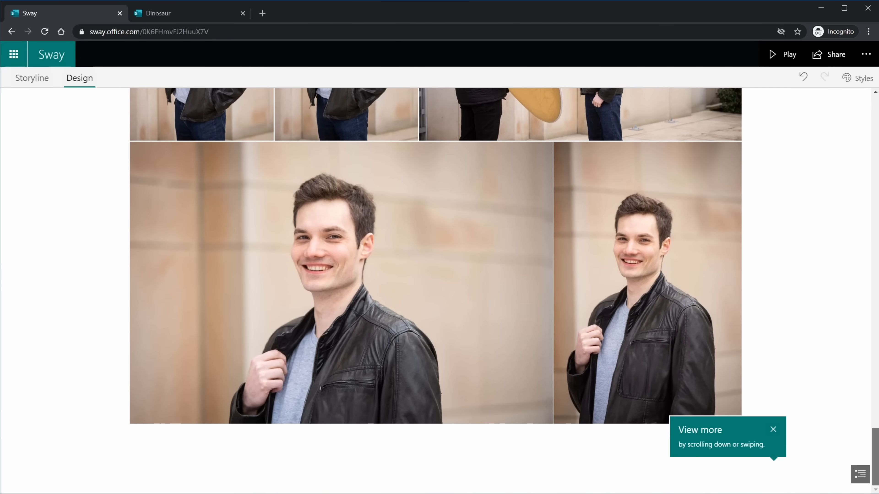
click(14, 55)
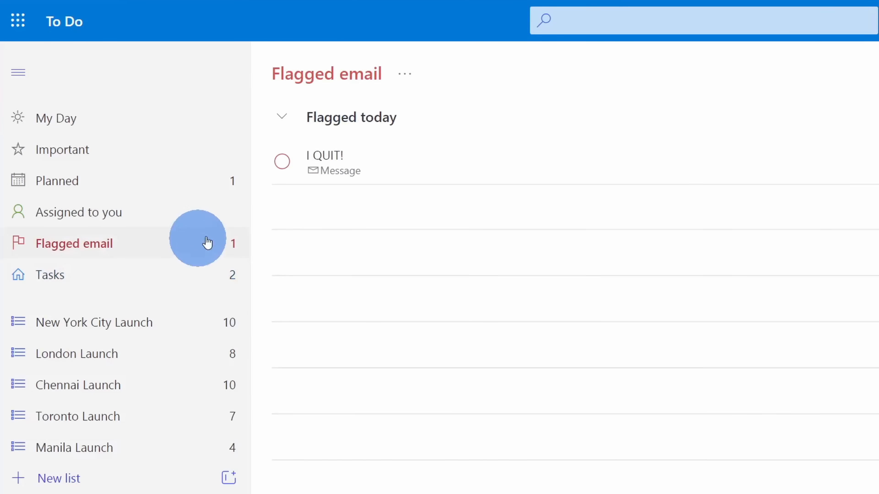
Show the tasks created from flagged email.
click(604, 26)
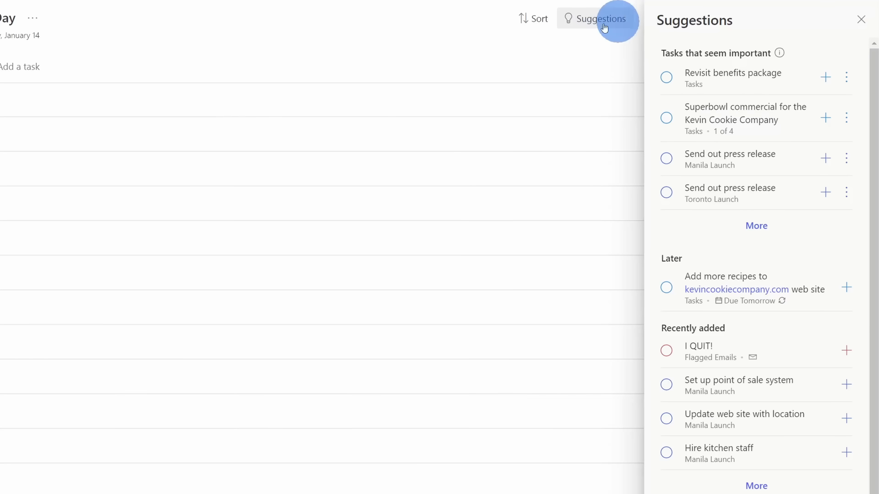
mouse_move(652, 31)
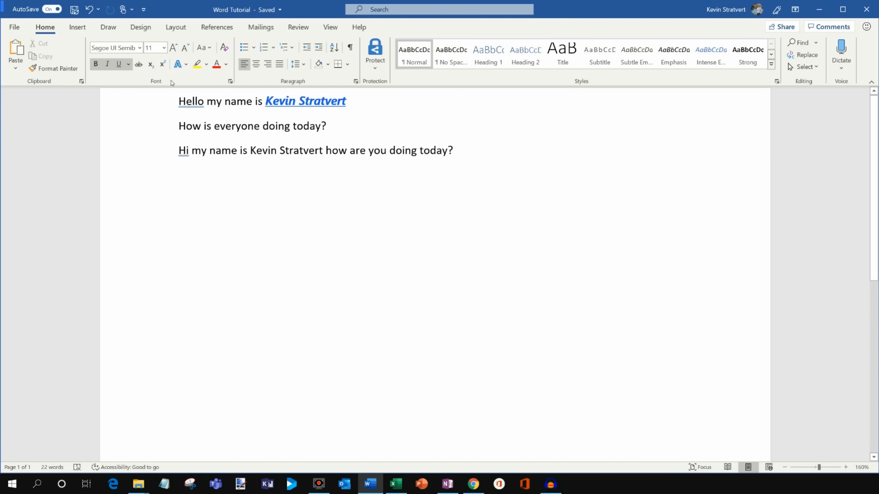
mouse_move(54, 69)
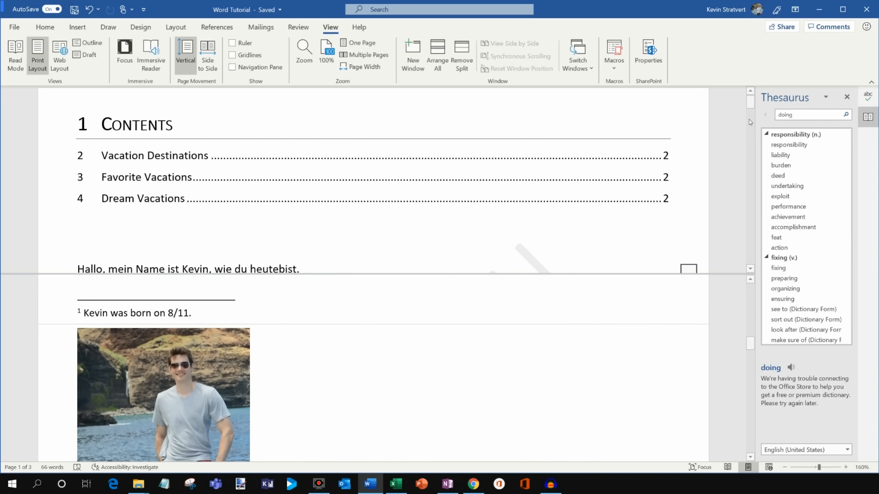
mouse_move(248, 172)
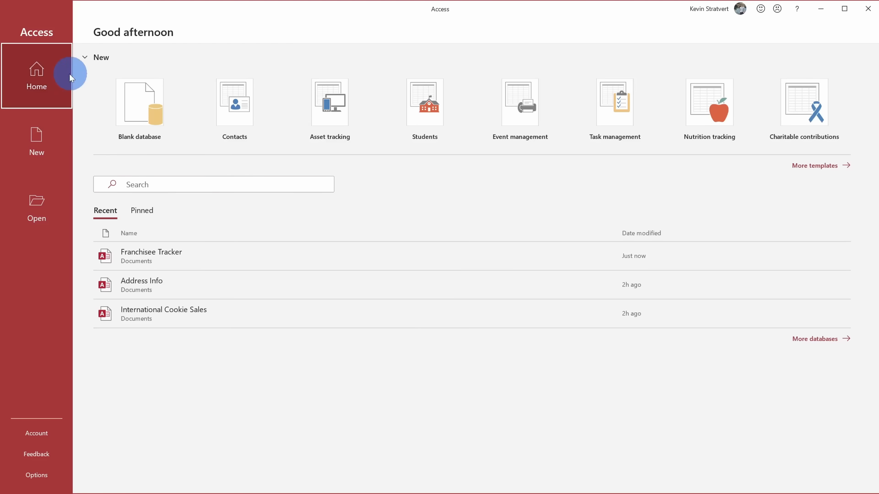
Create the Customers-to-Orders relationship on Customer ID and select Customers in Query1's SQL.
click(139, 102)
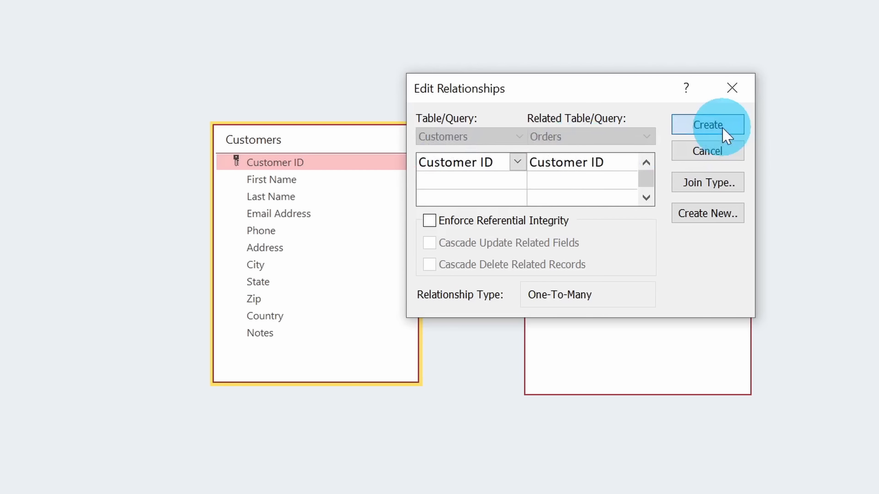
click(708, 125)
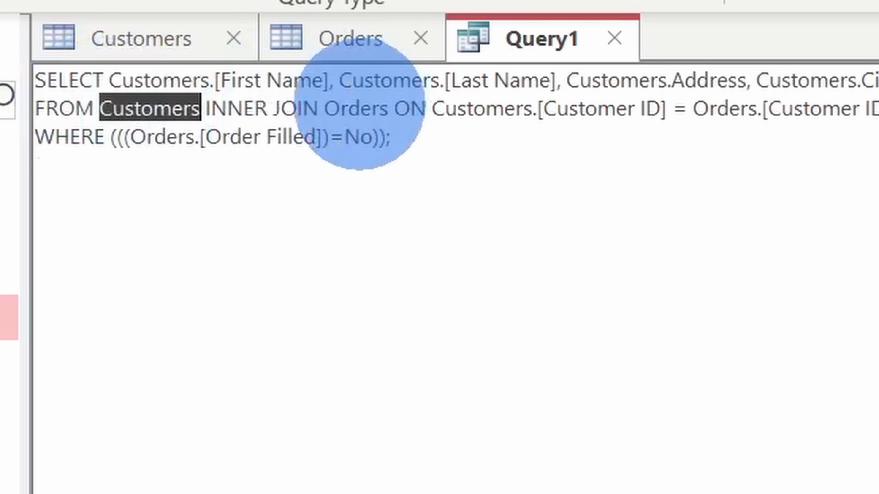
double_click(454, 110)
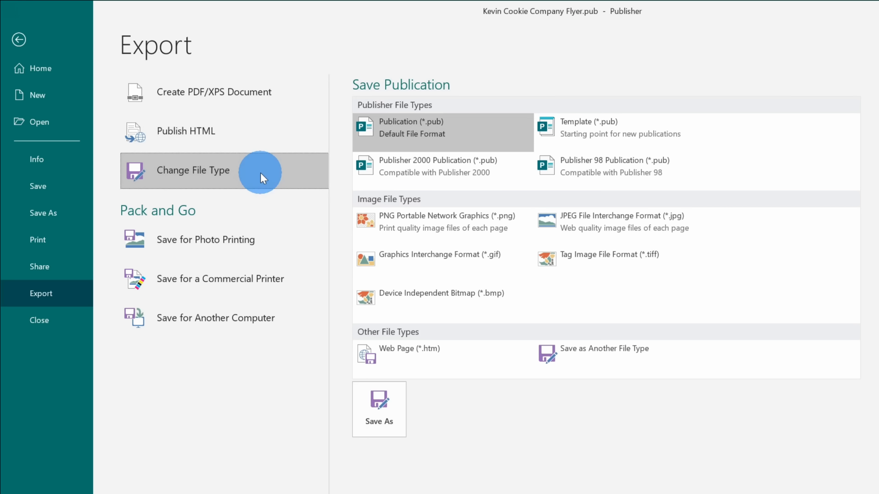
mouse_move(289, 173)
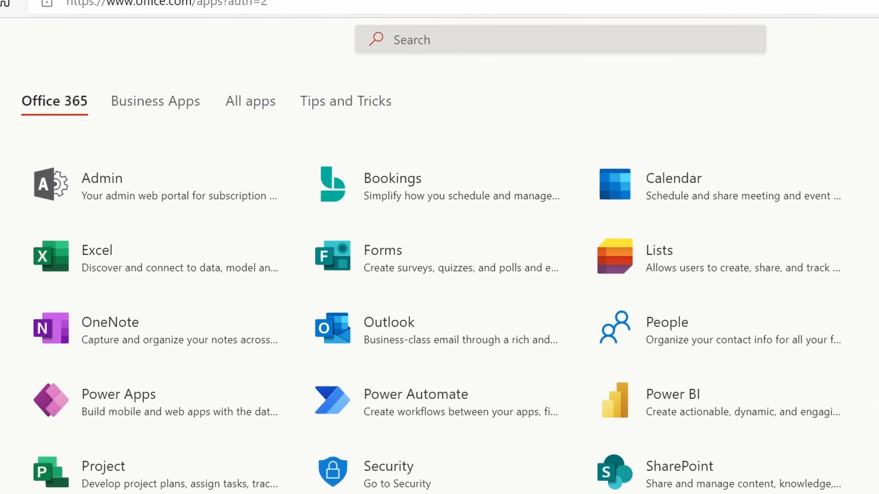
Choose Bookings from the Office 365 all-apps list.
click(334, 185)
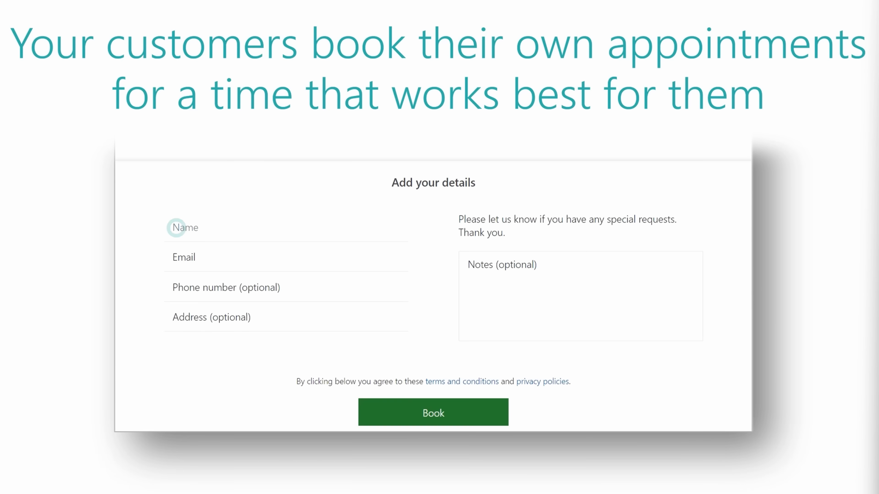
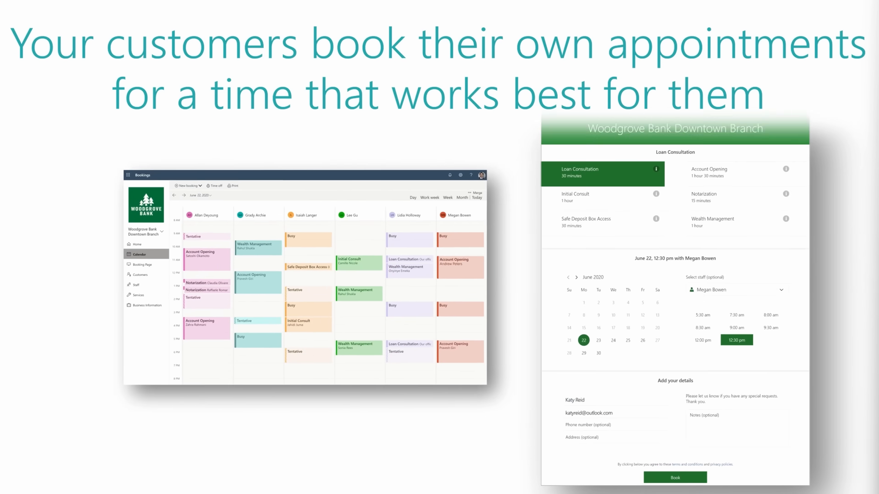
Enter the customer name 'katyrei' on the Loan Consultation booking form and book it.
click(675, 477)
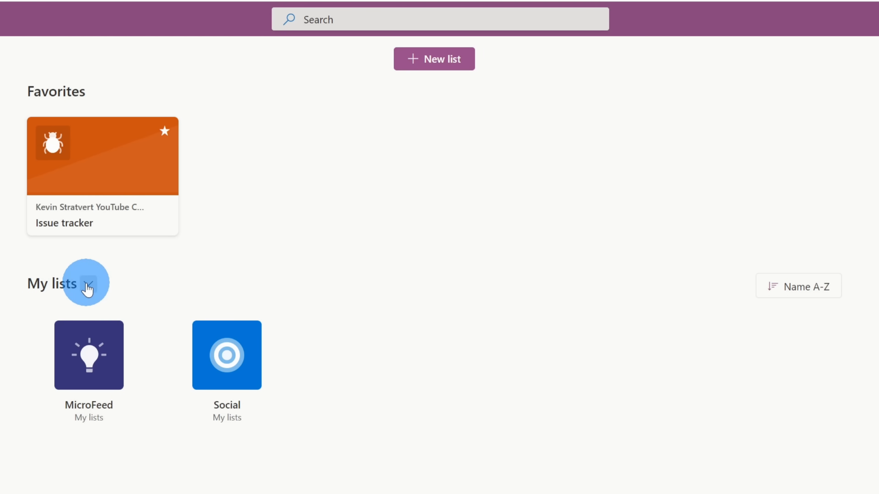
Expand My lists to show MicroFeed and Social beside the Issue tracker favourite.
click(434, 59)
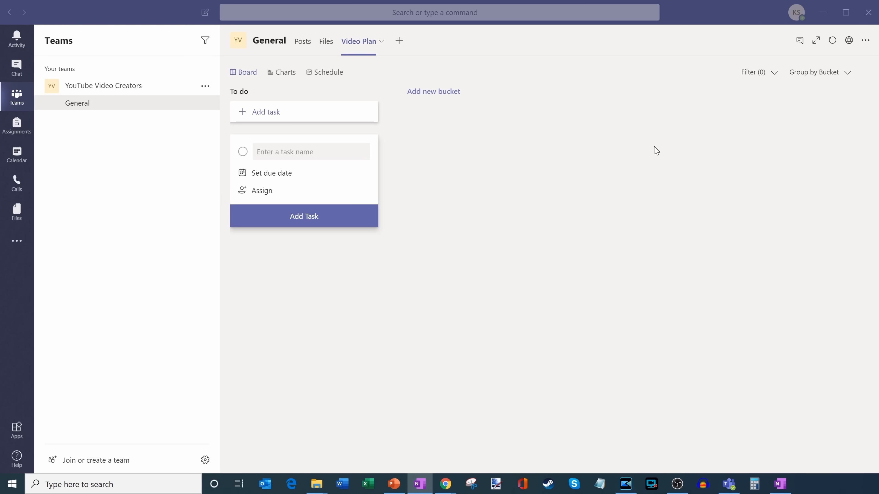
View Video Plan as charts and the May 2020 schedule, starting a task on May 8.
click(261, 190)
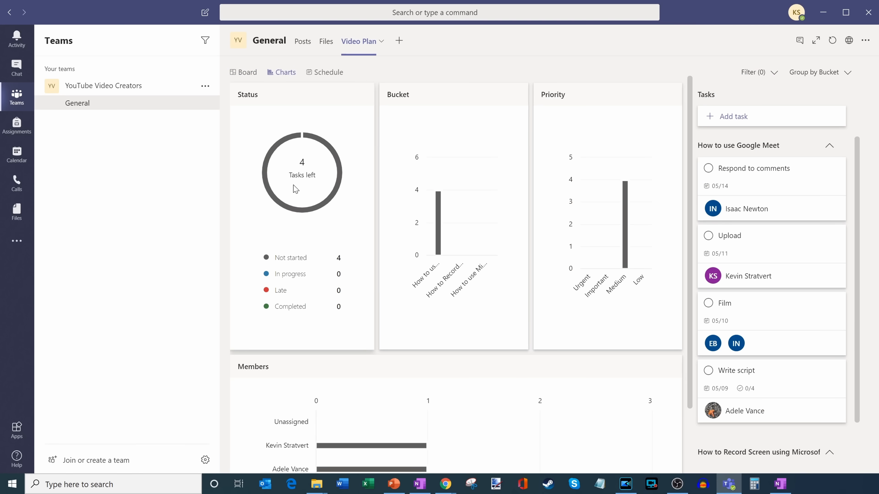
click(328, 72)
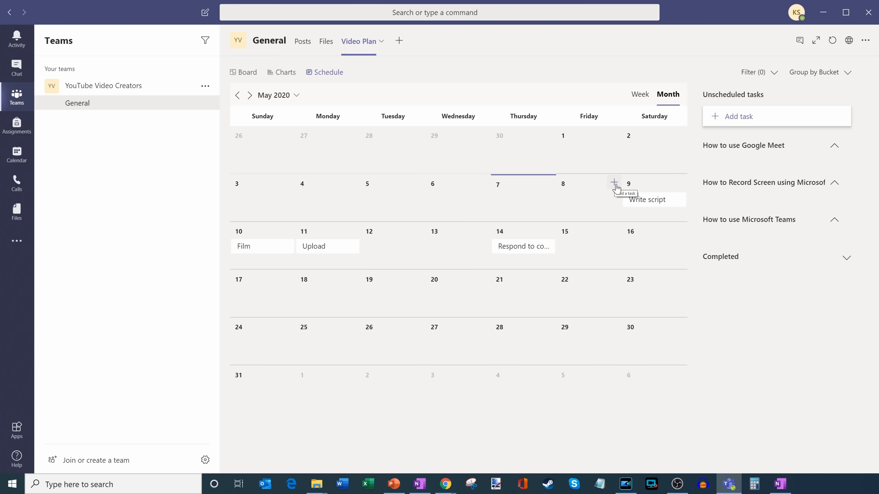
click(246, 72)
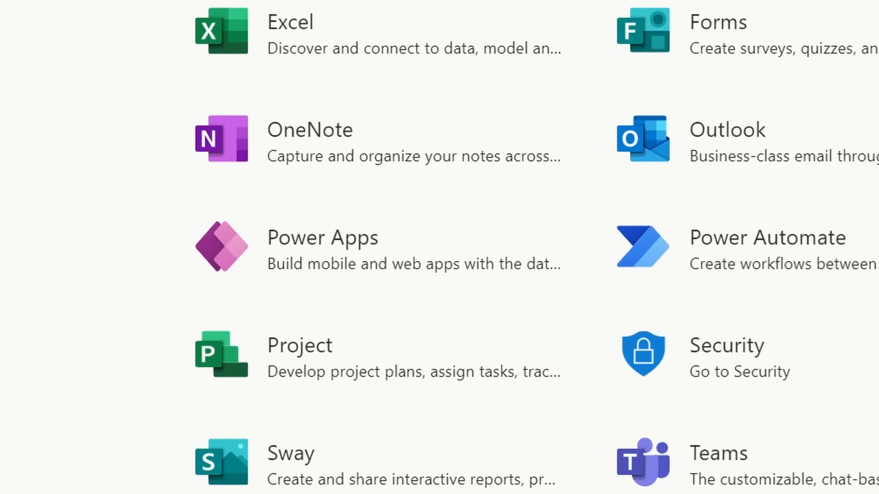
click(321, 239)
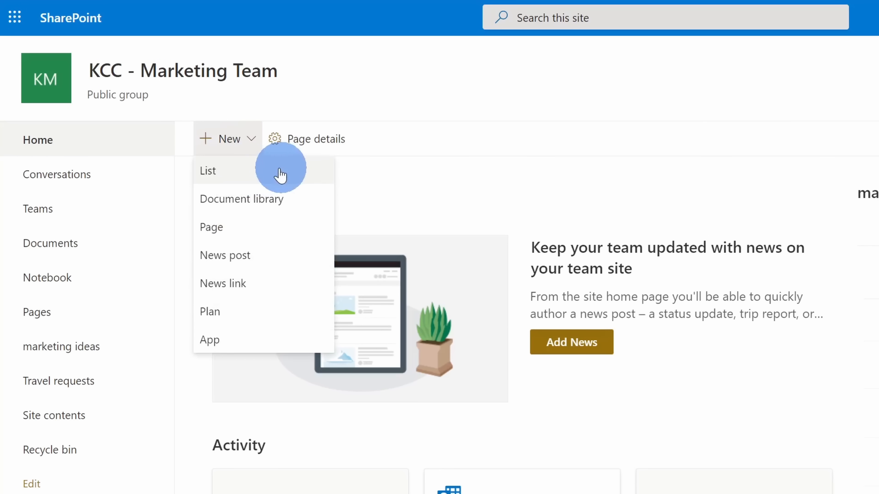
Start a new app from a list and pick the KCC Marketing Team site list as its data.
click(208, 171)
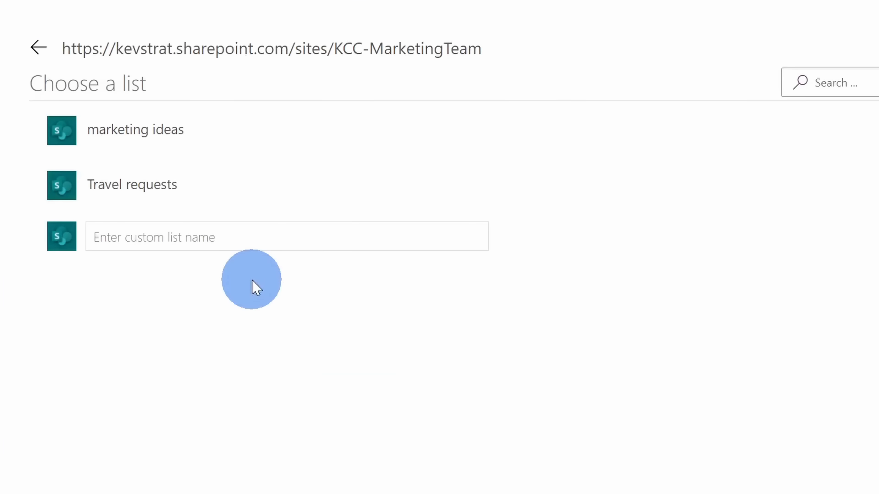
click(135, 129)
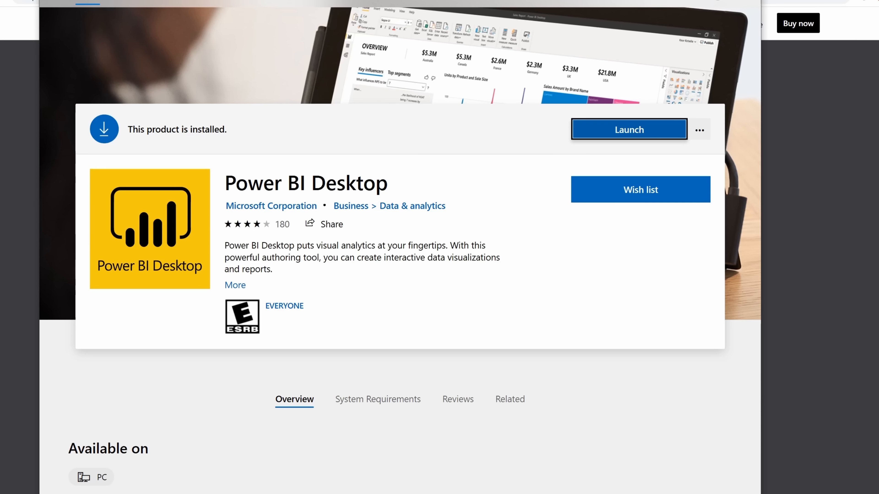
Launch Power BI Desktop and show the Kevin Cookie Company Performance Report online.
click(629, 129)
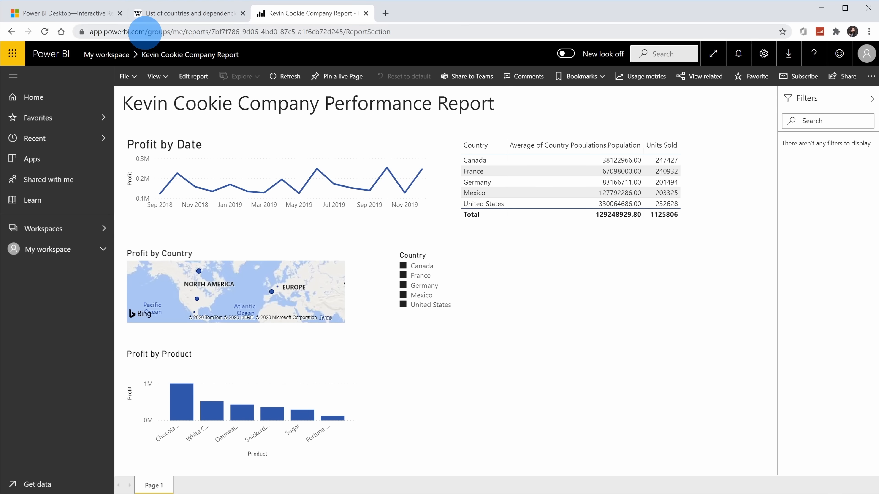
click(13, 53)
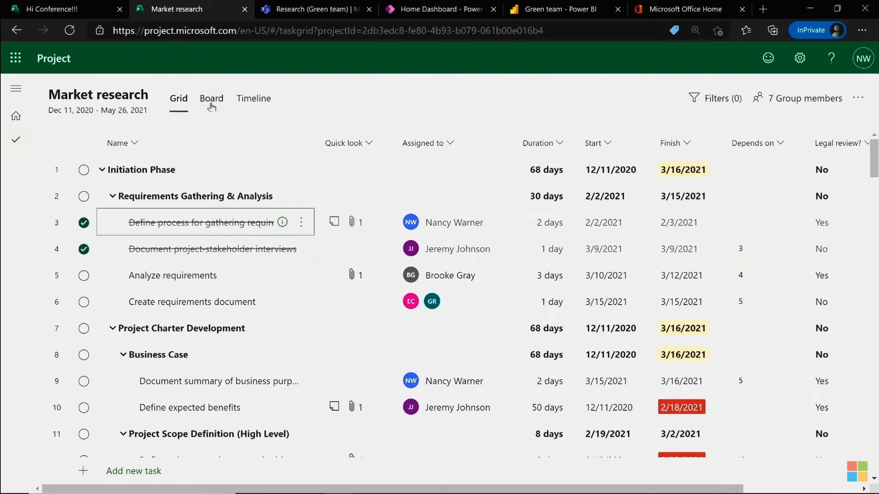
Switch the Market research project from grid to board layout.
click(211, 98)
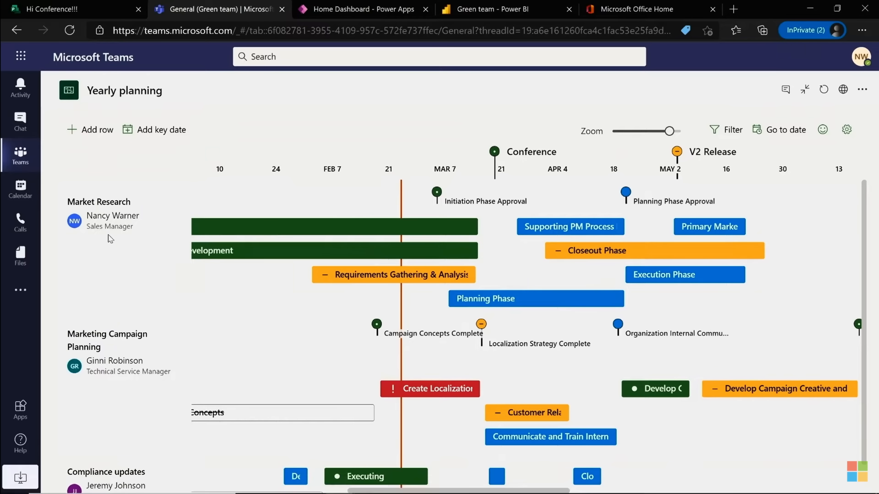
mouse_move(156, 223)
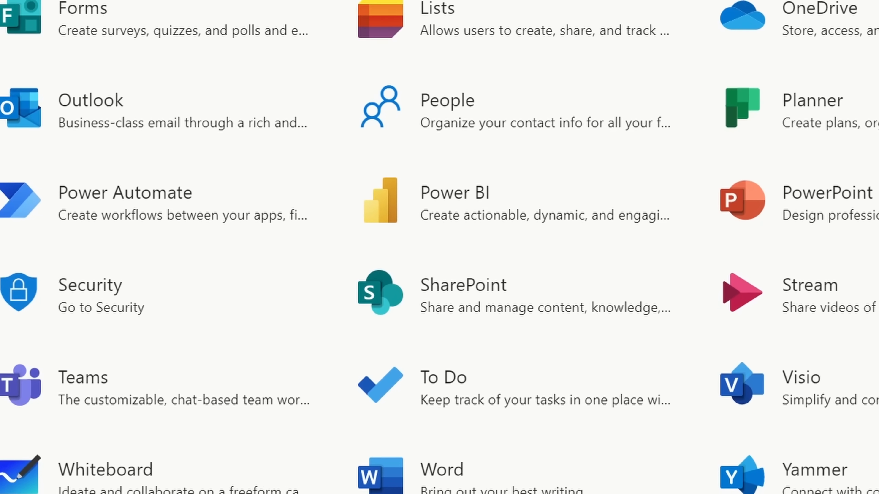
From SharePoint's start page, begin creating a new Team site.
click(378, 295)
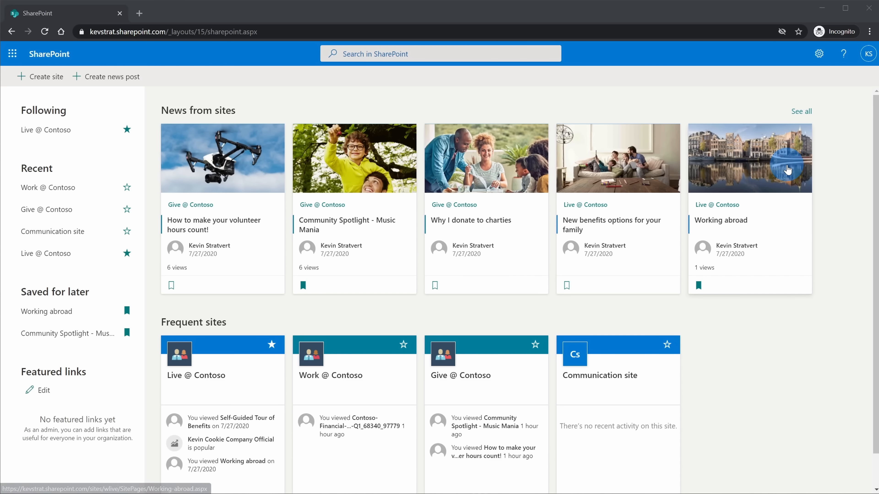
mouse_move(765, 175)
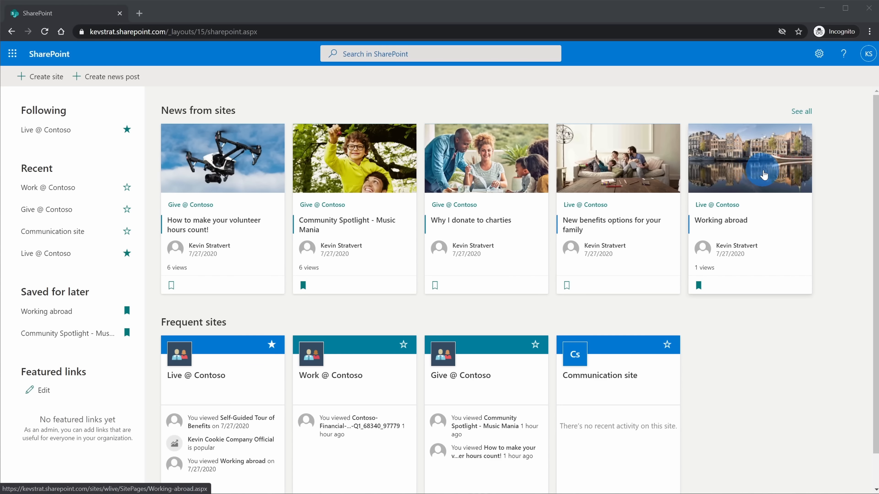
click(46, 77)
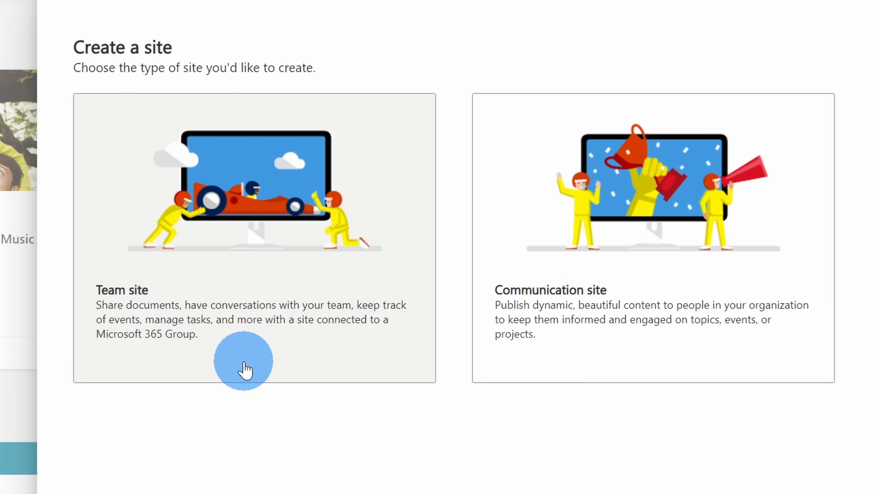
mouse_move(187, 278)
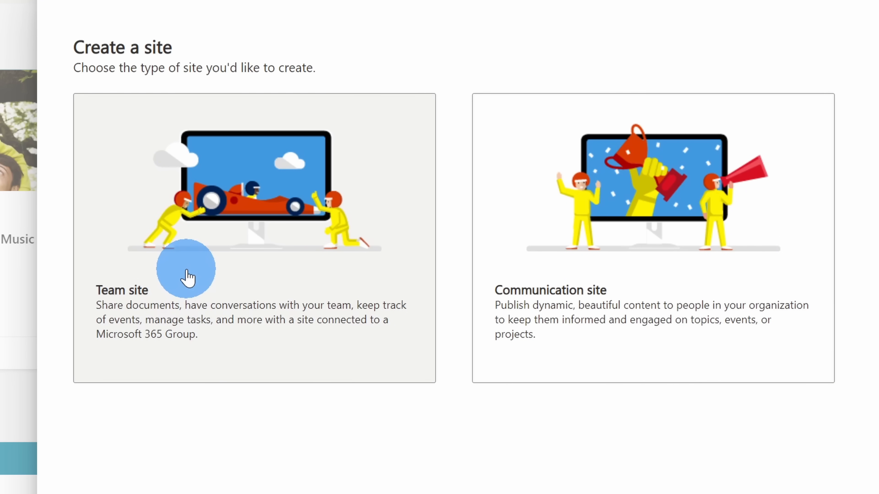
click(189, 278)
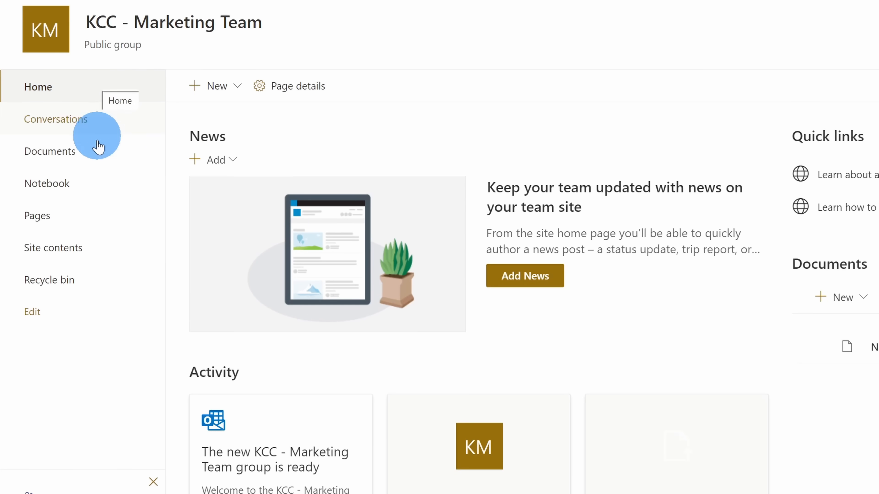
Browse the KCC - Marketing Team site home and its shared files in Teams.
click(216, 86)
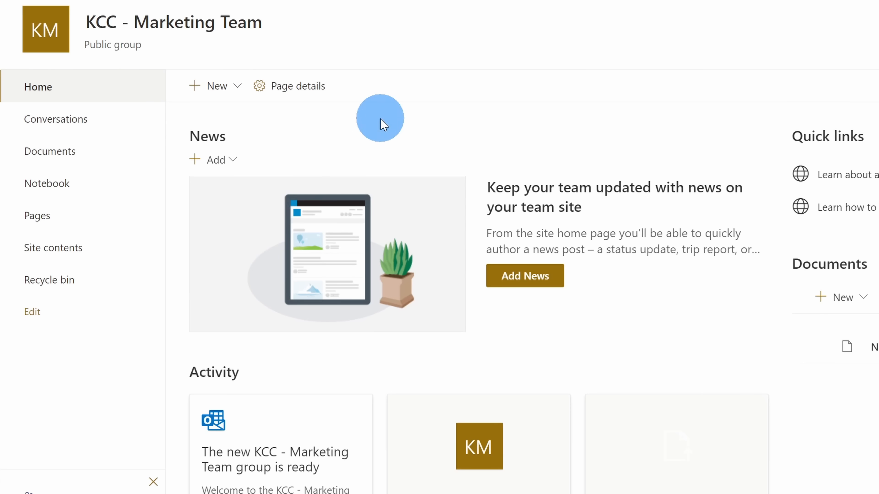
scroll(down, 3)
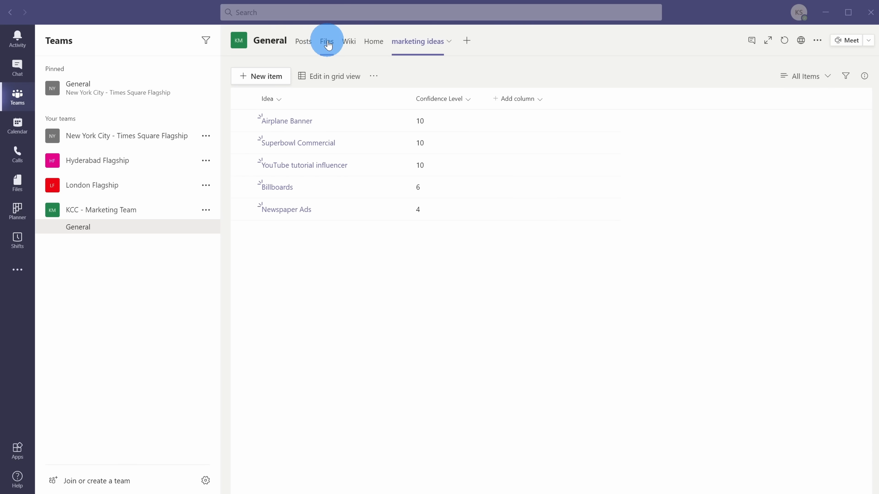
click(326, 42)
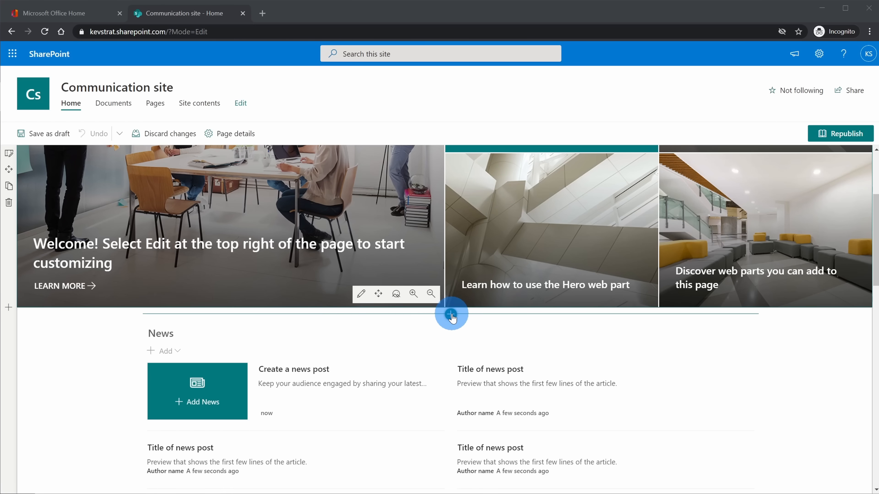
Add a new section to the Communication site page for the Shanghai news post.
click(197, 402)
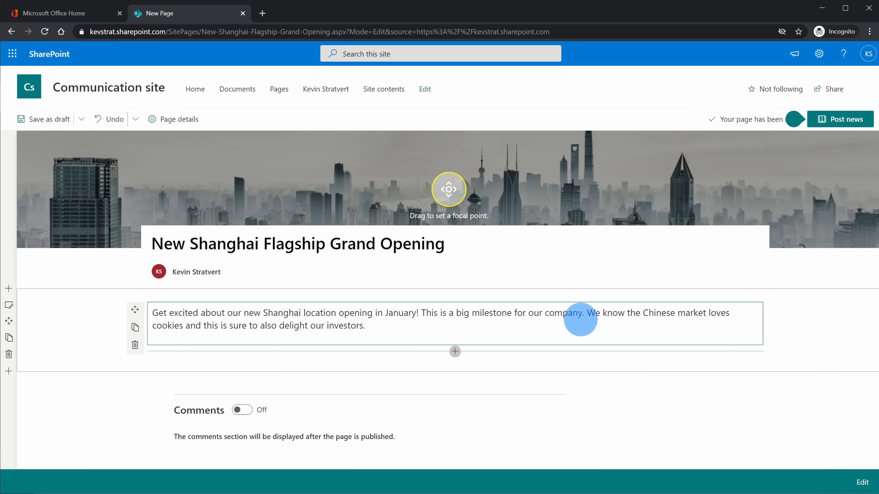
mouse_move(846, 126)
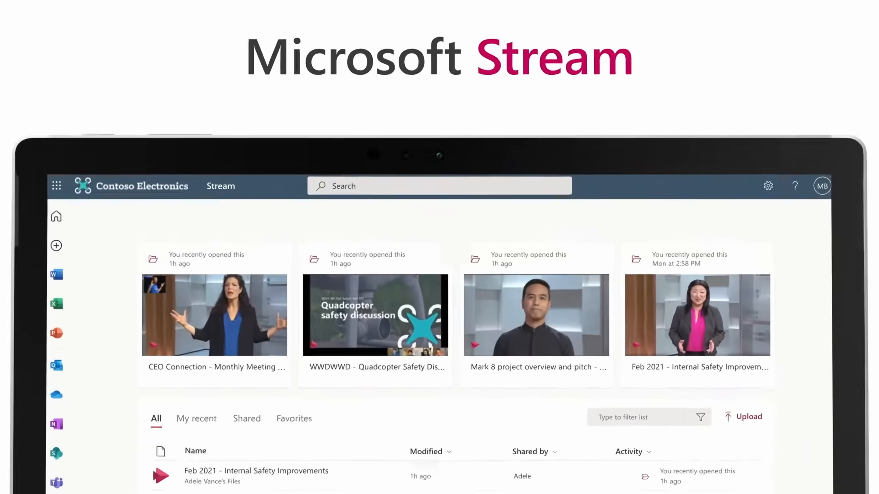
Go to Stream home to see recently opened videos and the All files list.
click(56, 186)
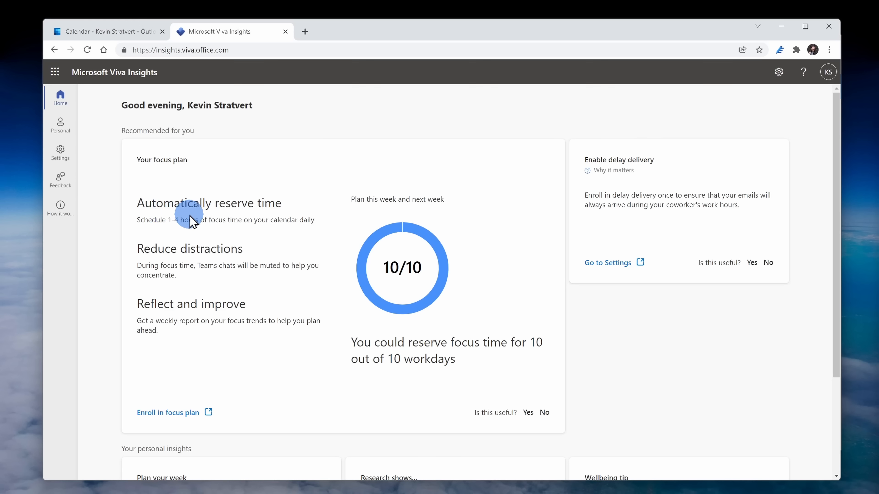
mouse_move(268, 289)
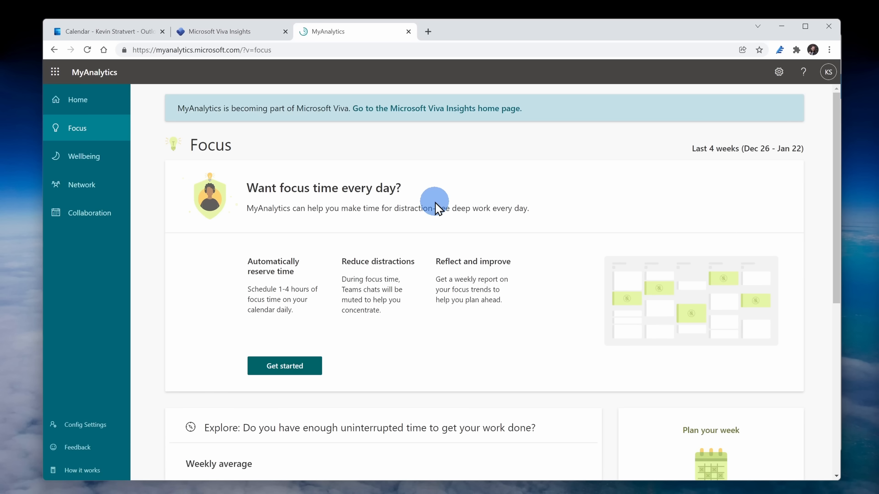
Scroll through the personal insights cards below the focus plan recommendation.
scroll(down, 3)
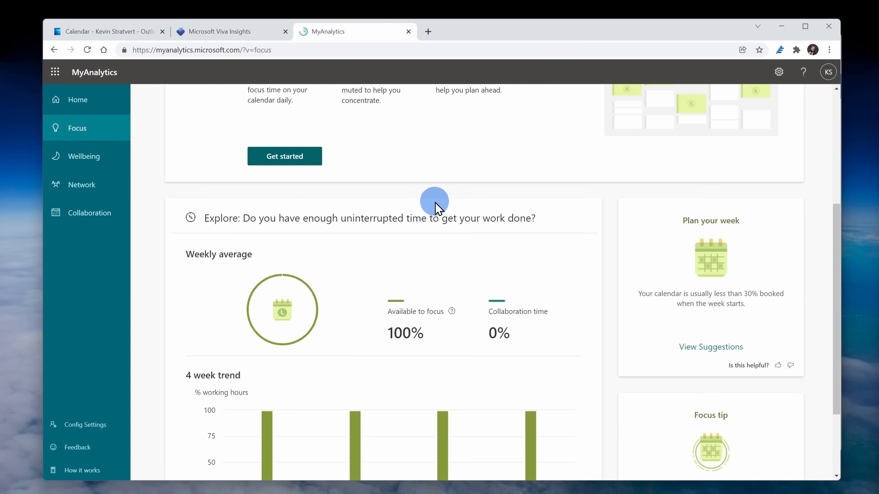
scroll(down, 3)
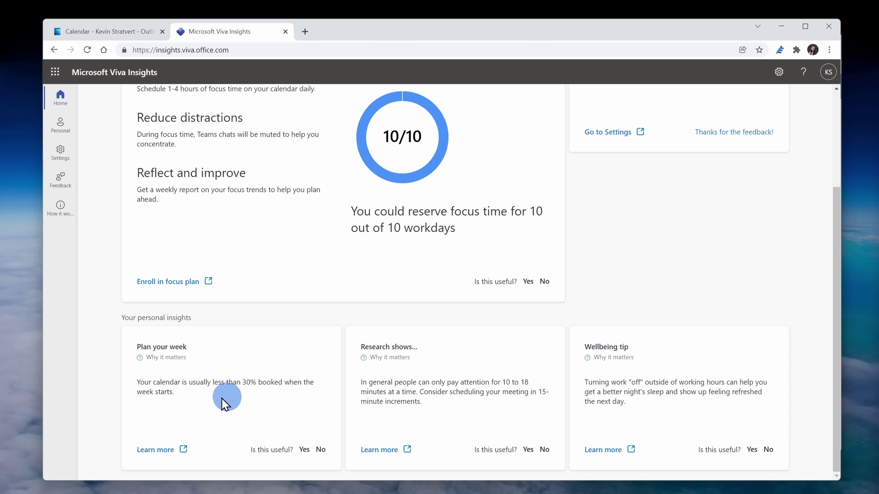
mouse_move(507, 404)
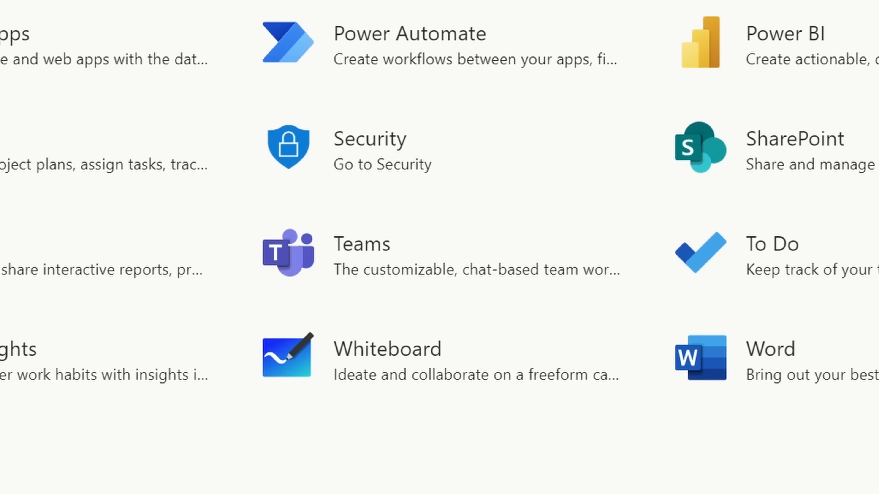
Launch Whiteboard and browse the Learning template category beside the handwritten goal.
click(289, 361)
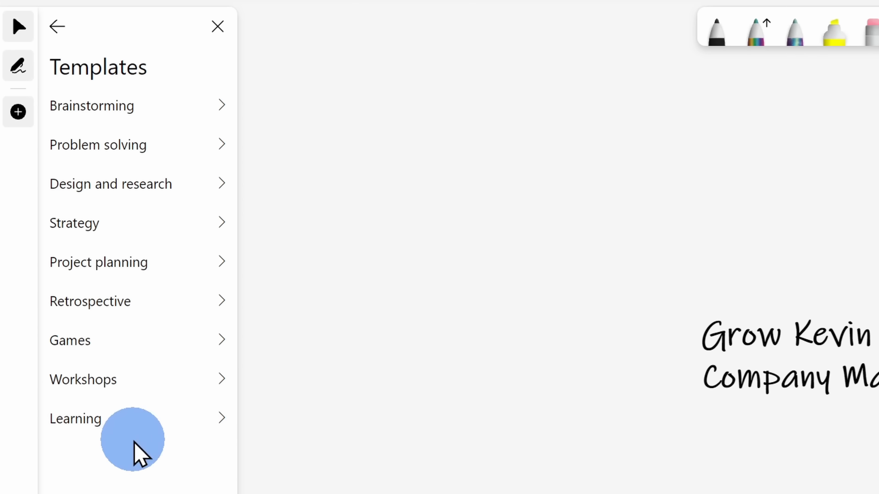
click(91, 106)
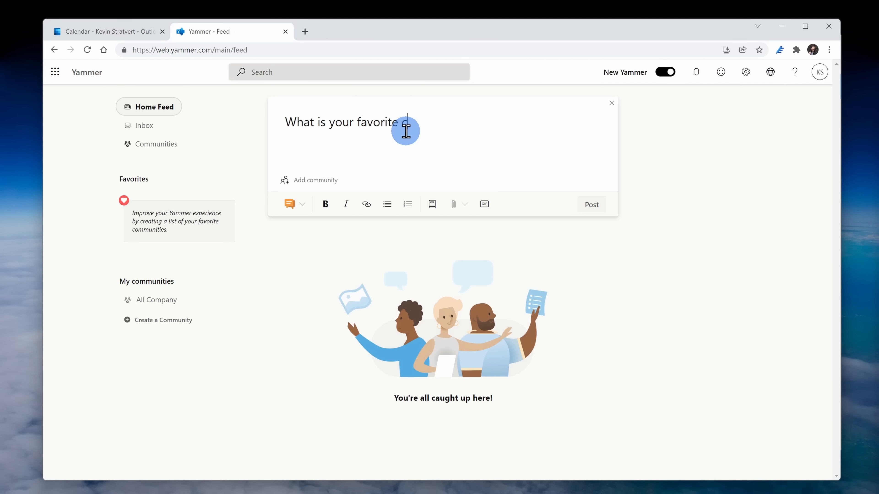
Make the draft a Poll, visit Discover Communities and the Inbox, then return to Home Feed.
click(592, 204)
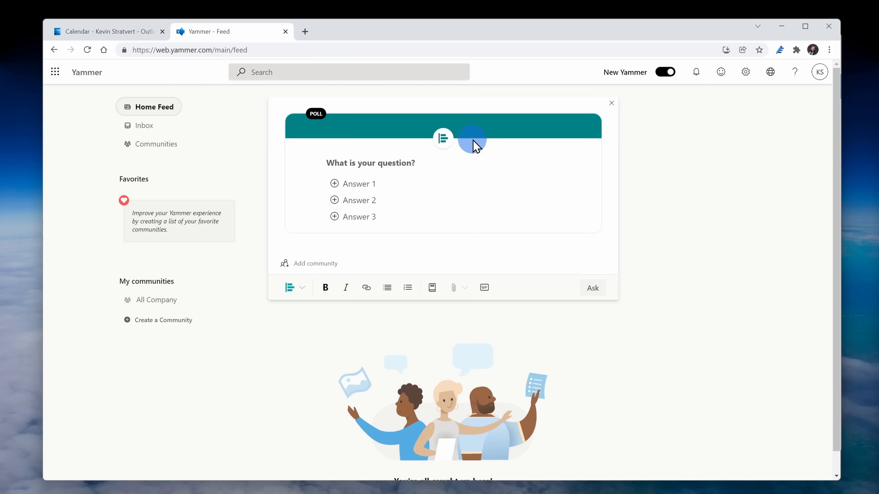
click(152, 143)
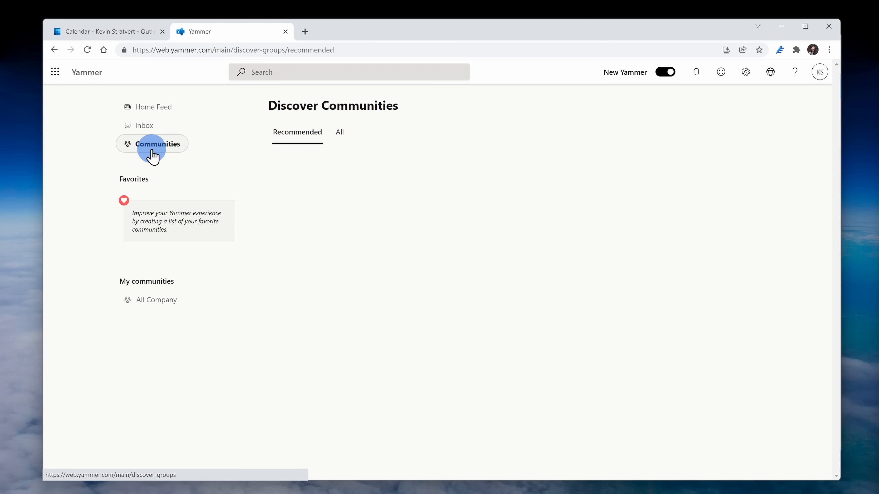
click(144, 125)
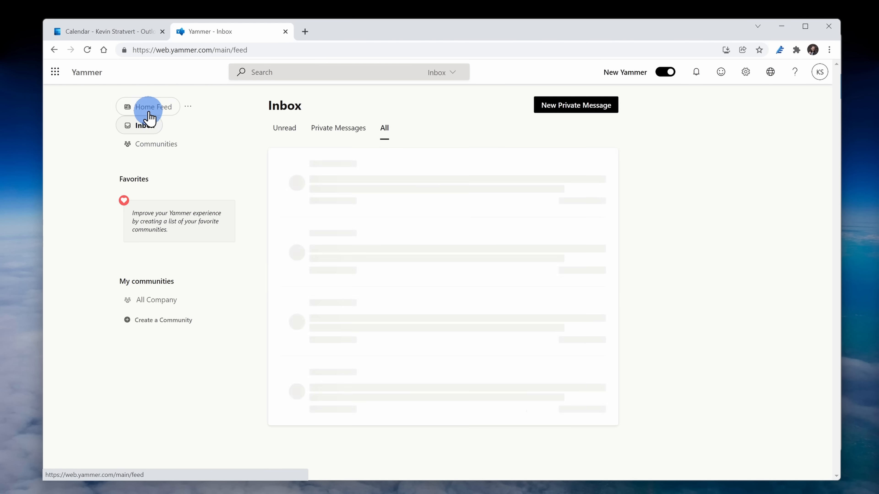
click(153, 107)
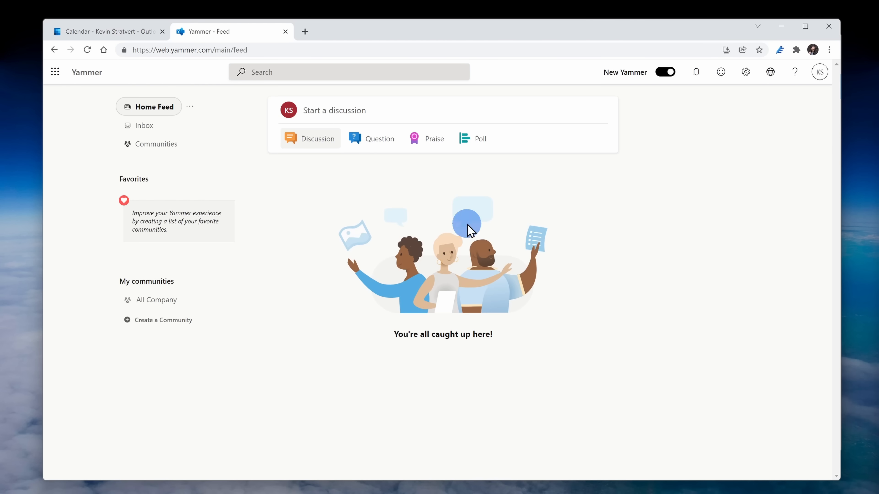